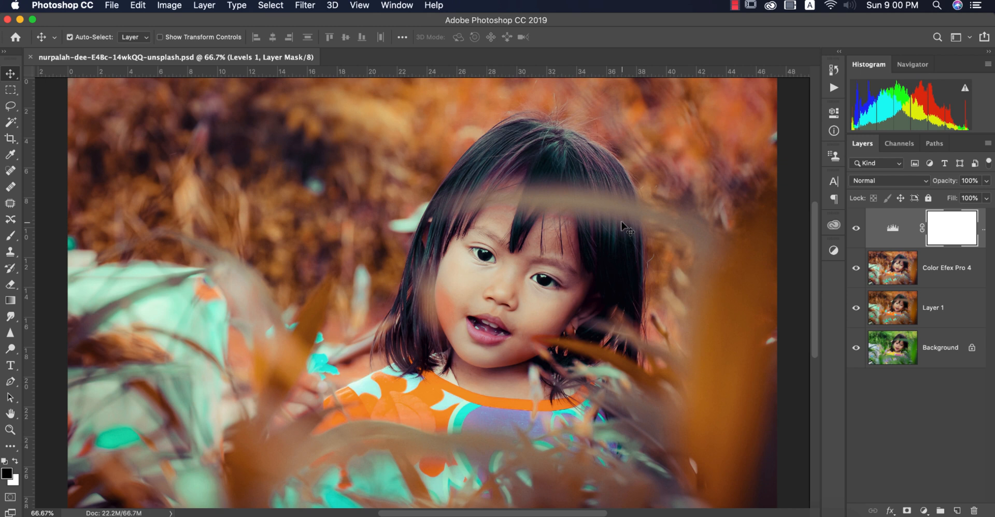
mouse_move(788, 315)
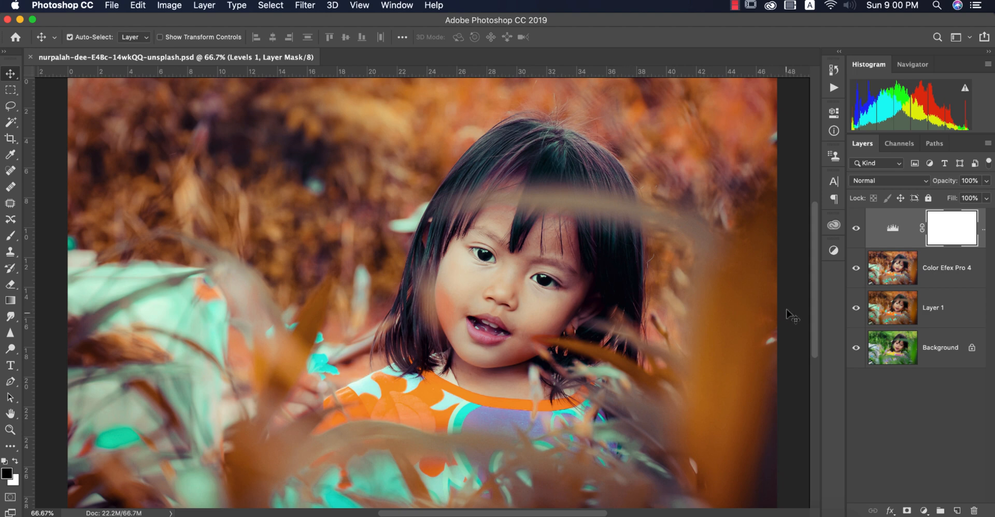
mouse_move(849, 359)
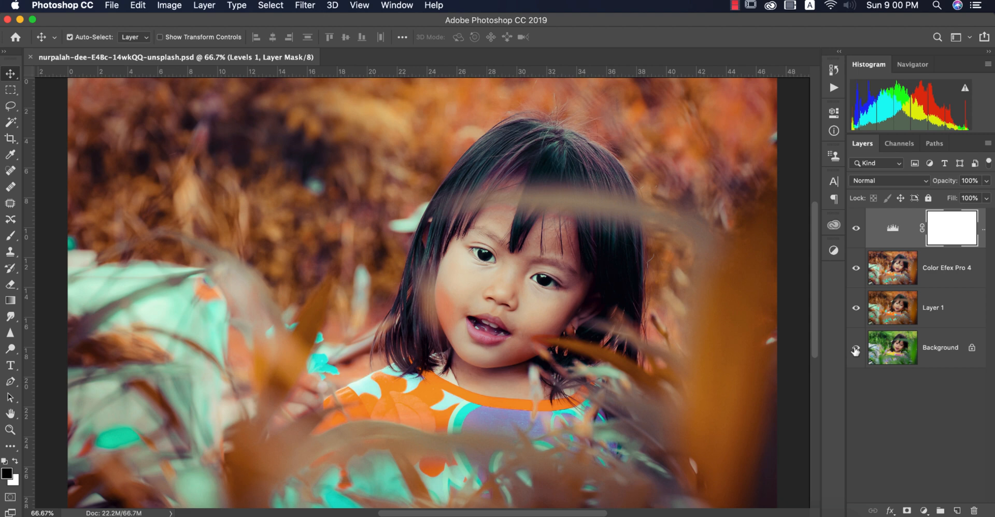
- Preview the original Background photo alone in the edited document, then restore all layers
right_click(856, 350)
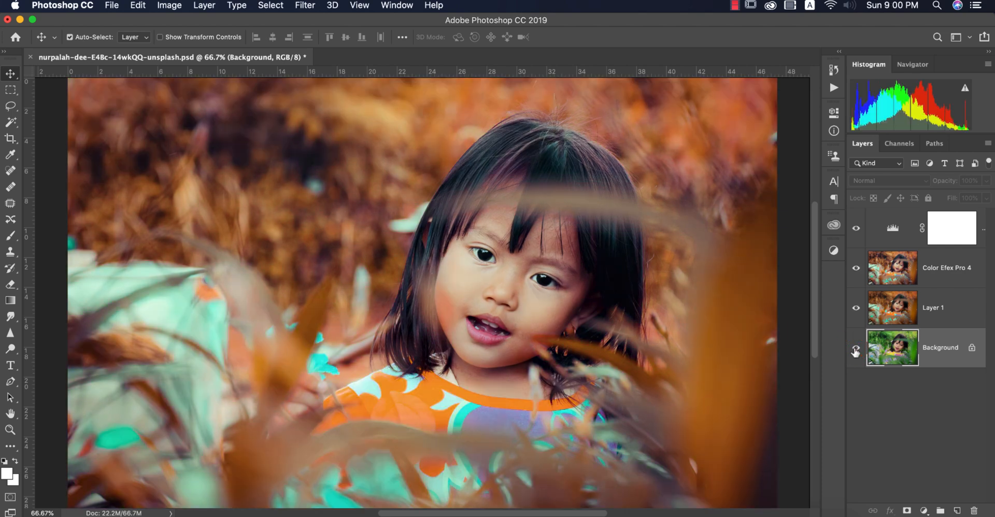
click(856, 351)
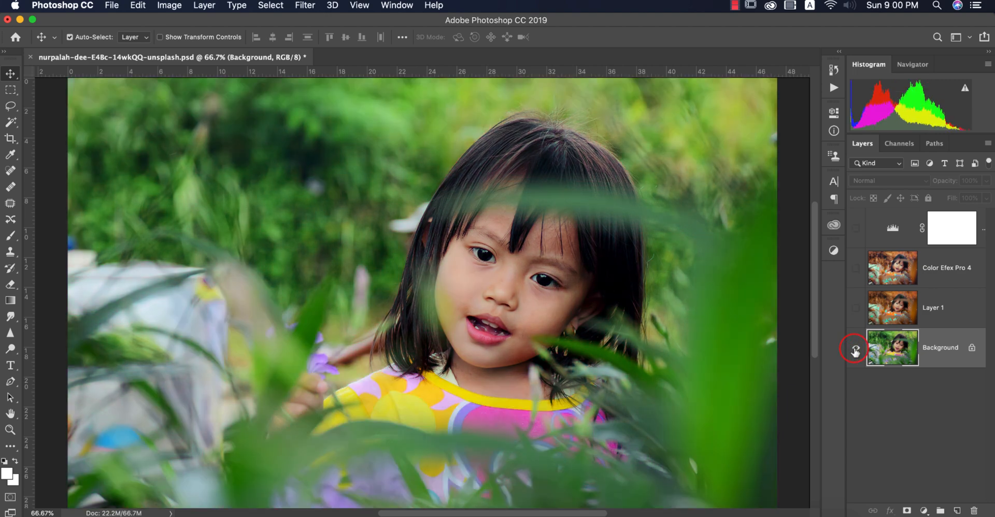
click(856, 348)
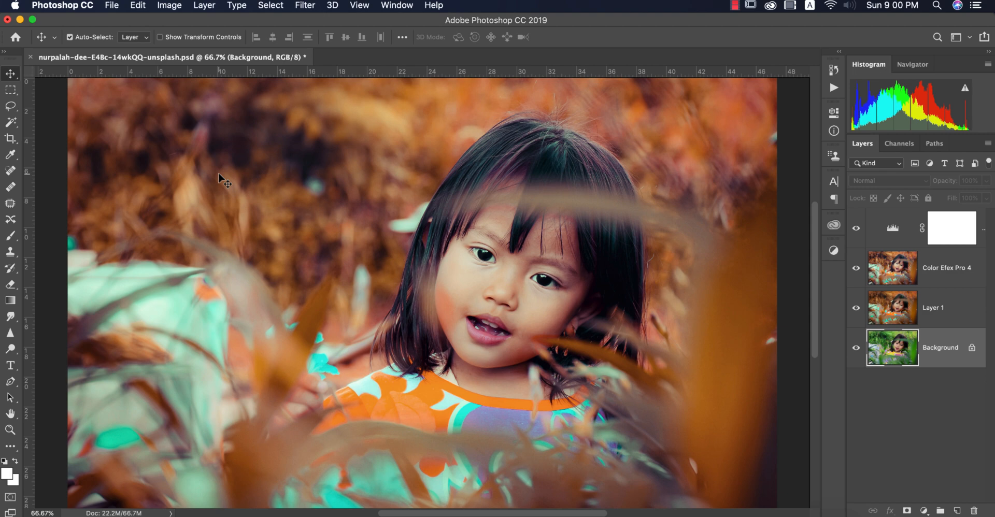
- Open the original green unsplash JPG of the girl as a new document
click(111, 5)
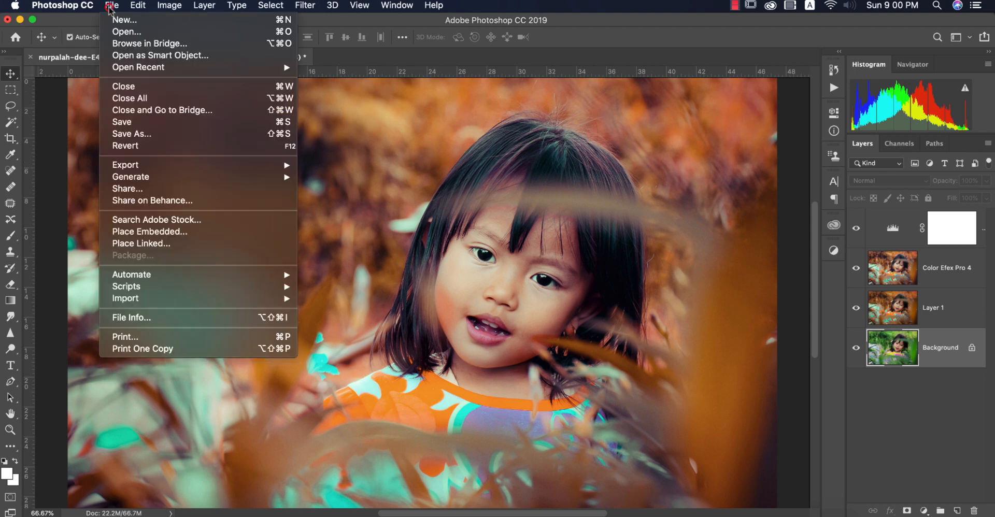
mouse_move(133, 98)
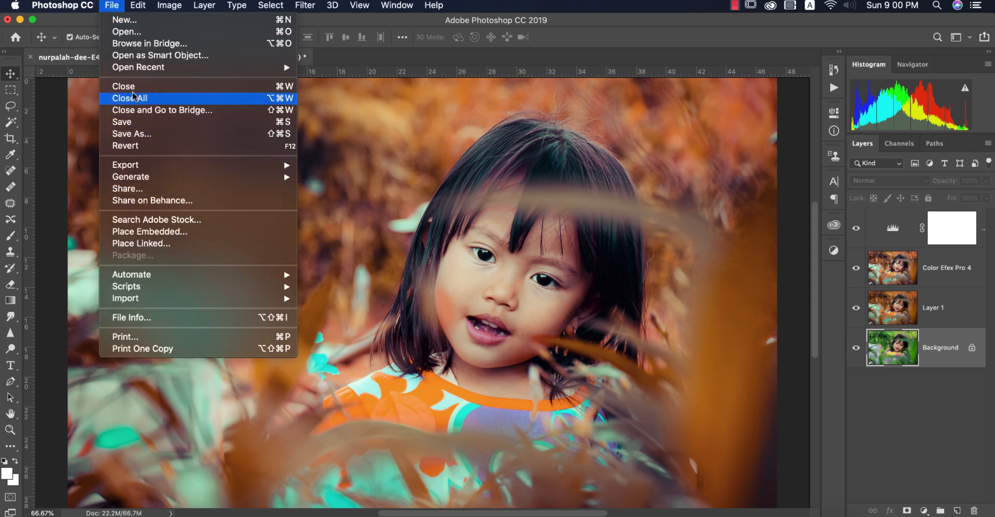
click(125, 31)
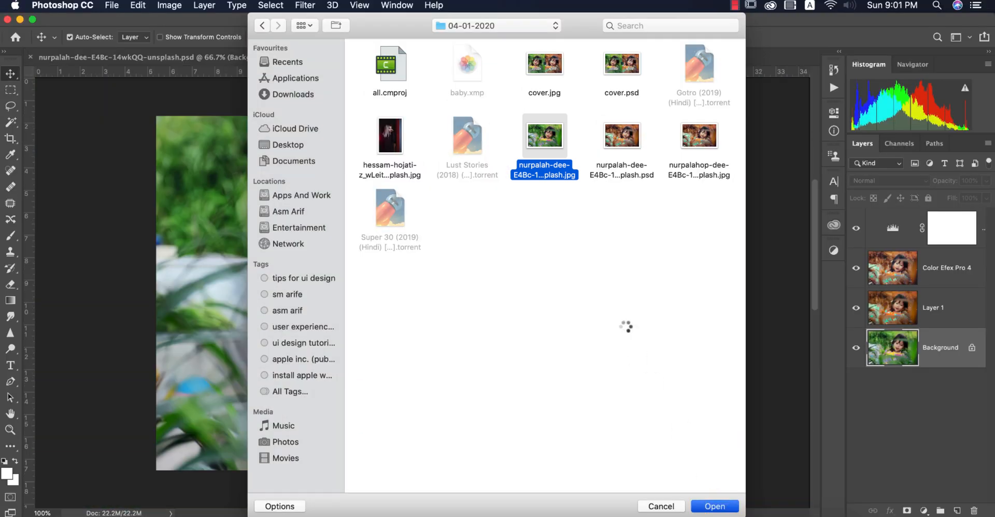
click(714, 505)
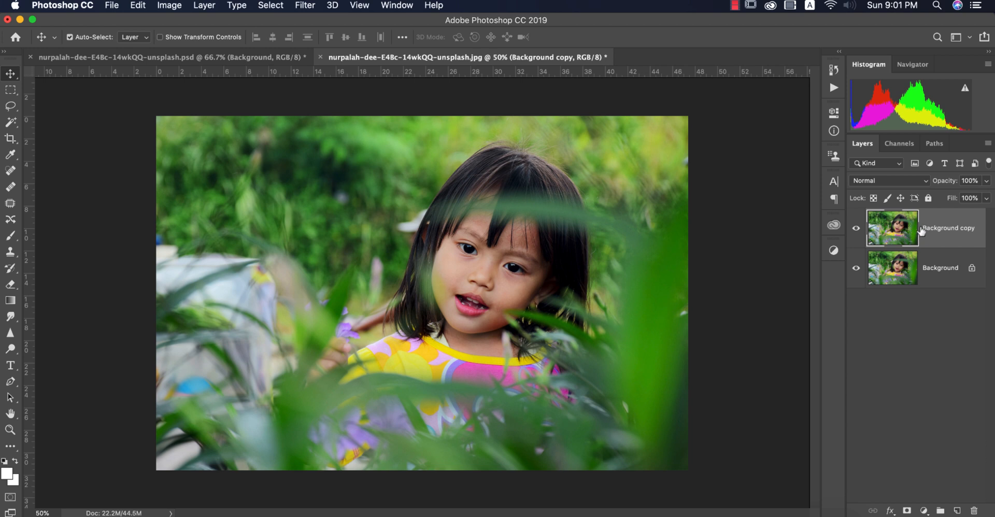
mouse_move(294, 50)
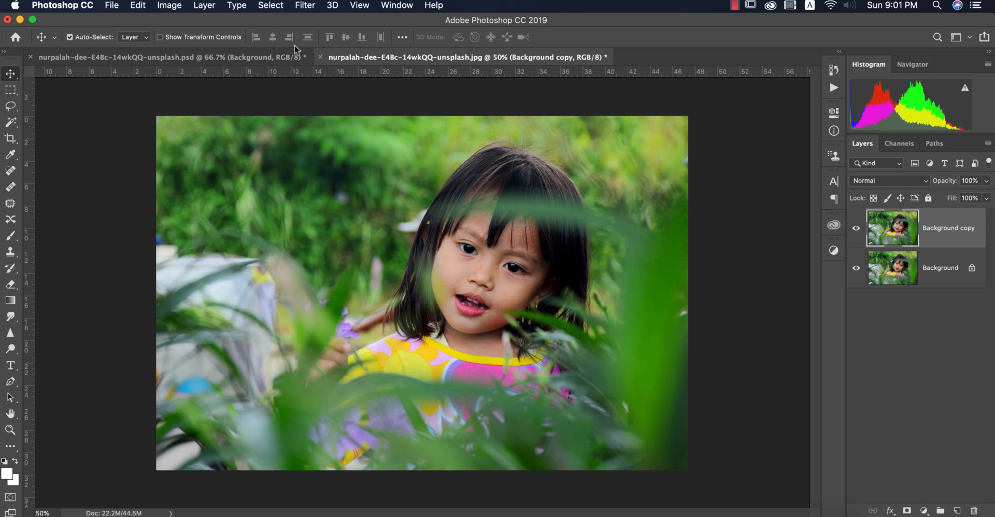
- Launch the Camera Raw Filter on the Background copy layer
click(305, 6)
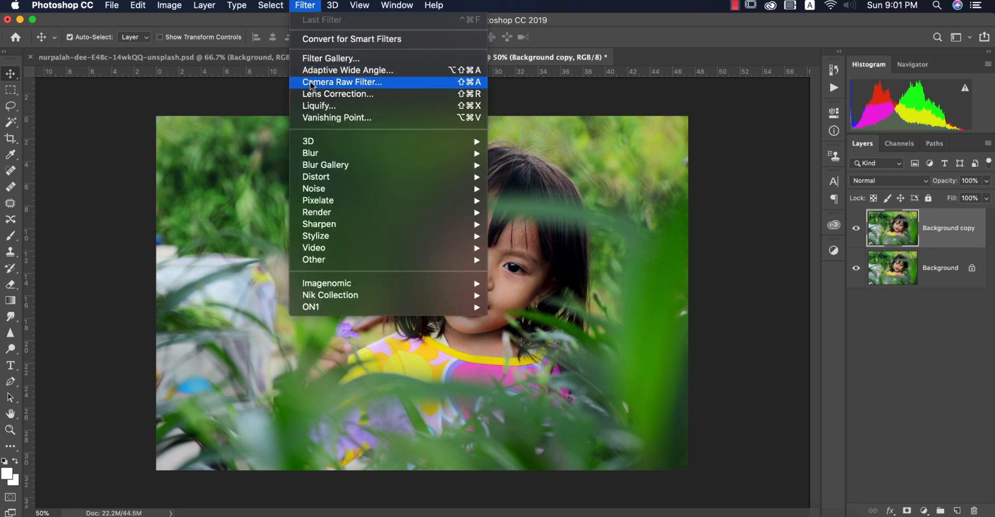
click(341, 82)
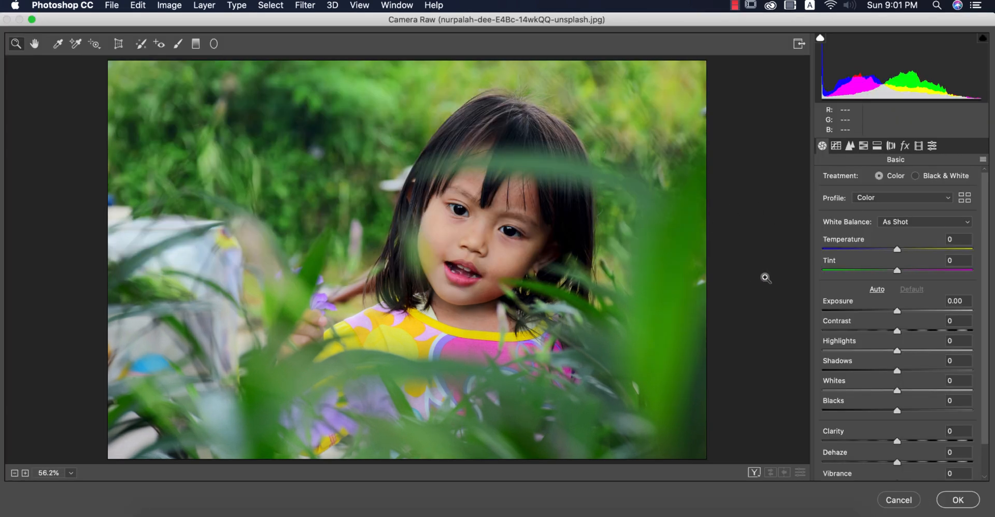
mouse_move(671, 126)
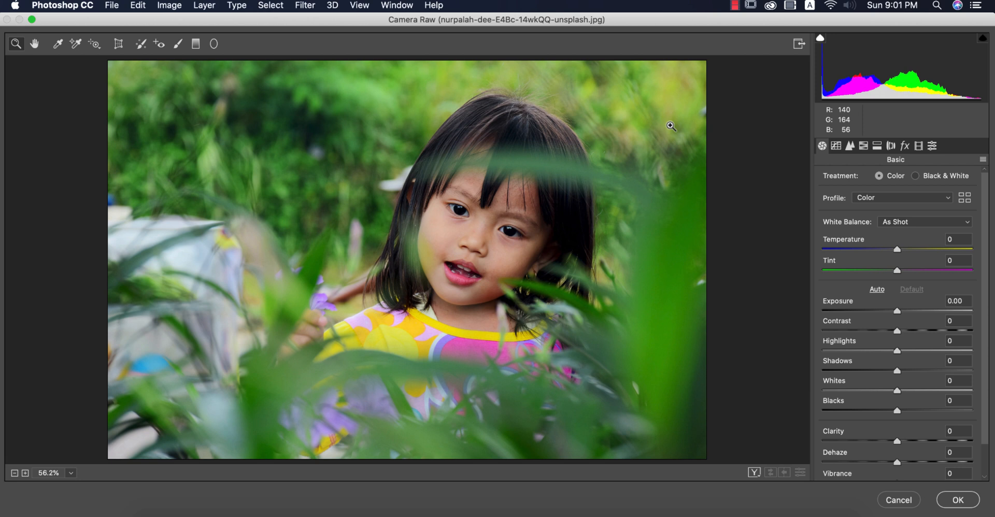
mouse_move(715, 118)
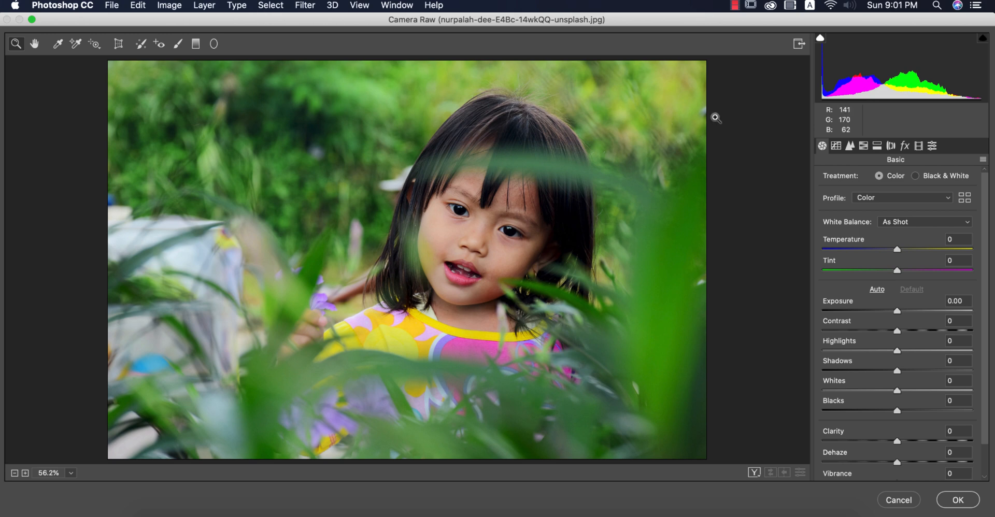
- Load the saved baby.xmp Camera Raw settings, turning the foliage orange and teal
click(982, 159)
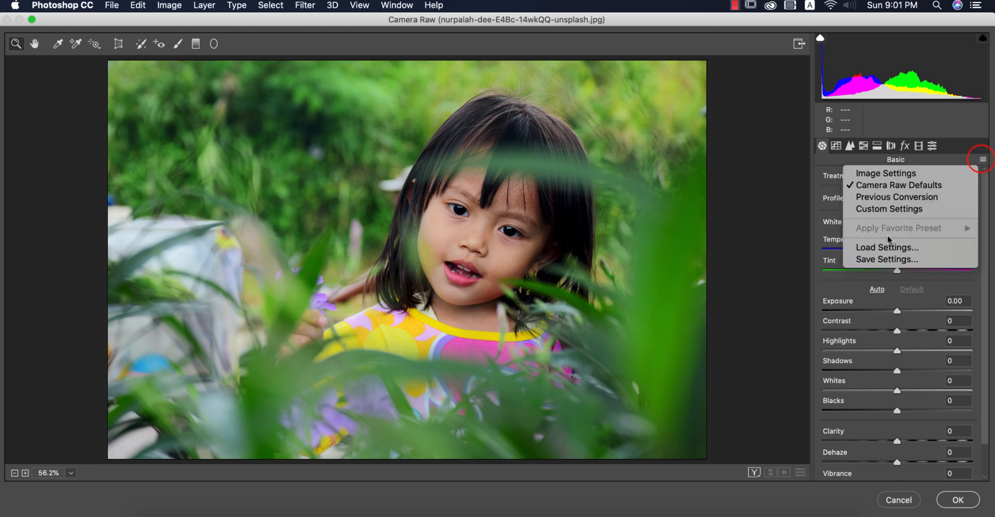
click(887, 246)
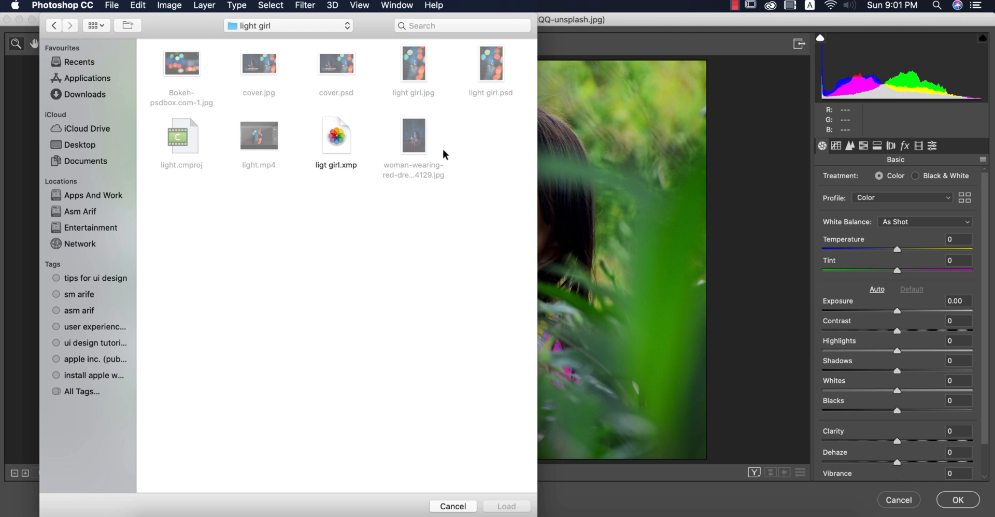
mouse_move(87, 195)
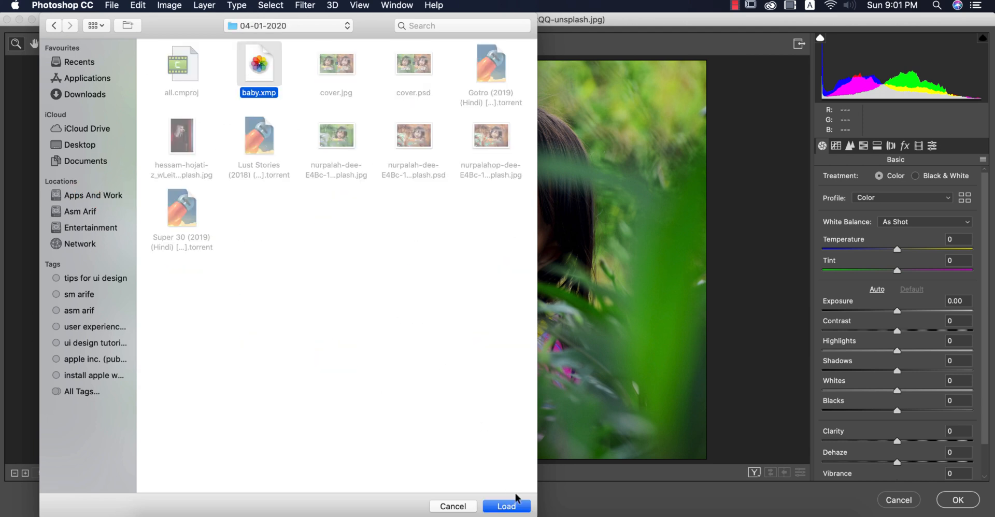
click(506, 506)
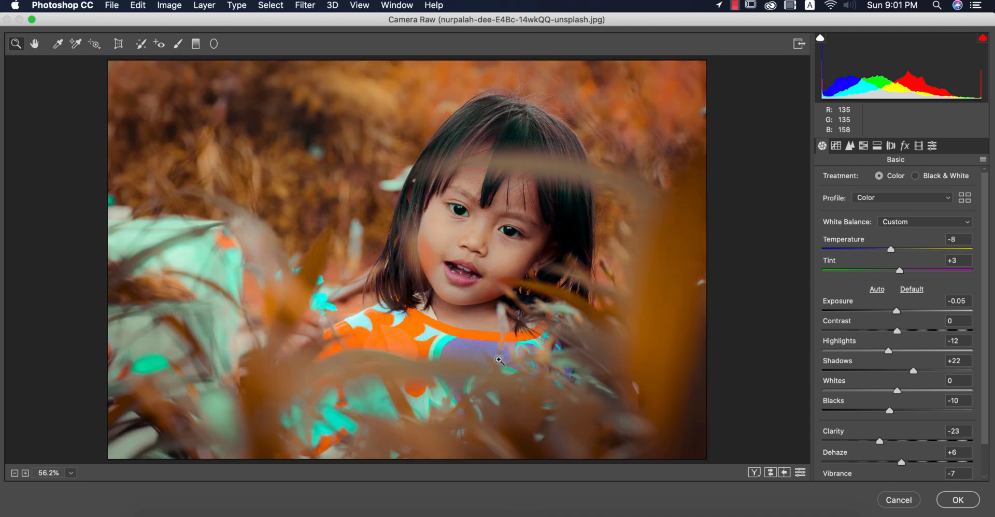
mouse_move(503, 359)
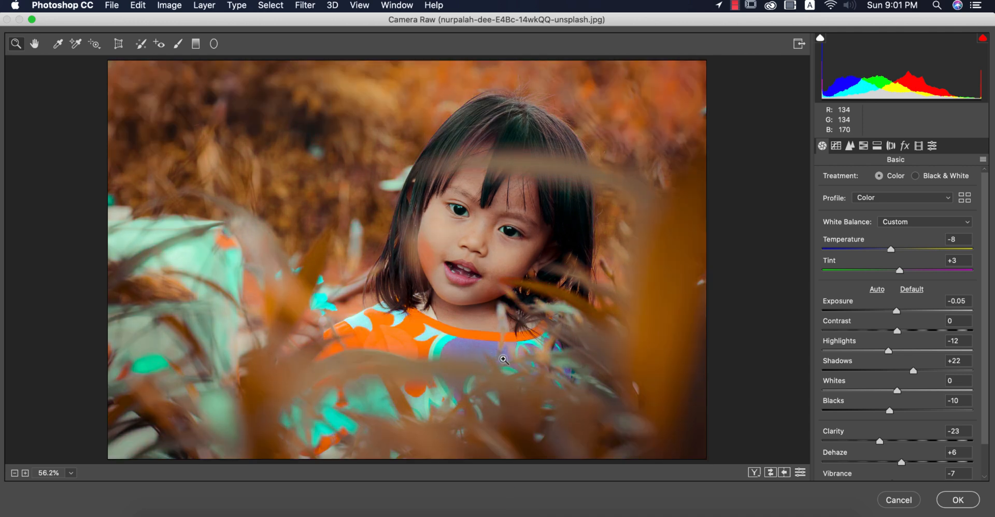
- Review the loaded Basic panel values, selecting the Highlights field (-12) for editing
scroll(down, 3)
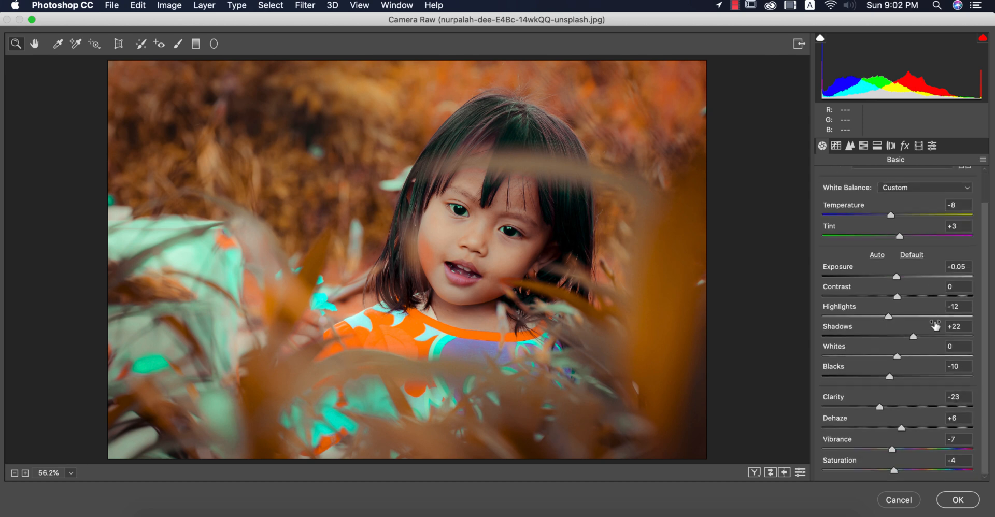
mouse_move(850, 213)
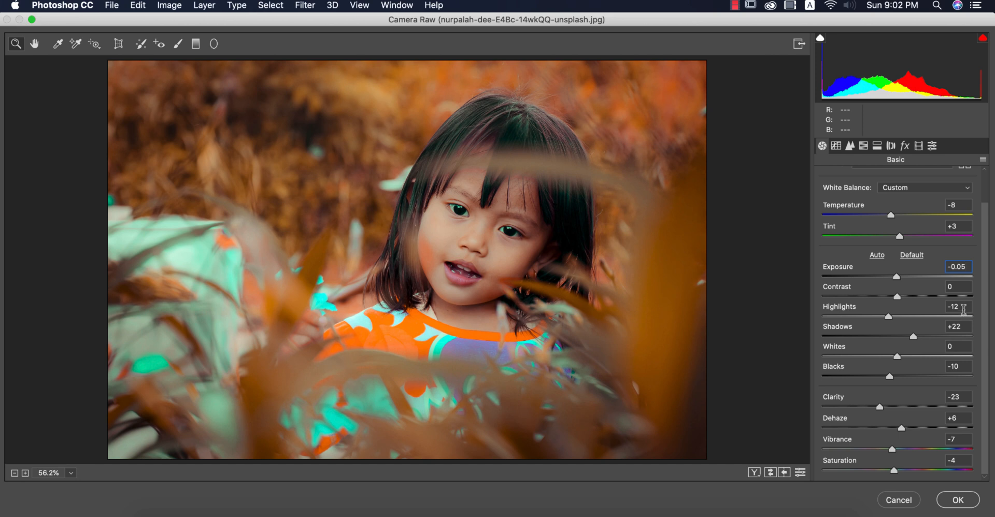
triple_click(958, 306)
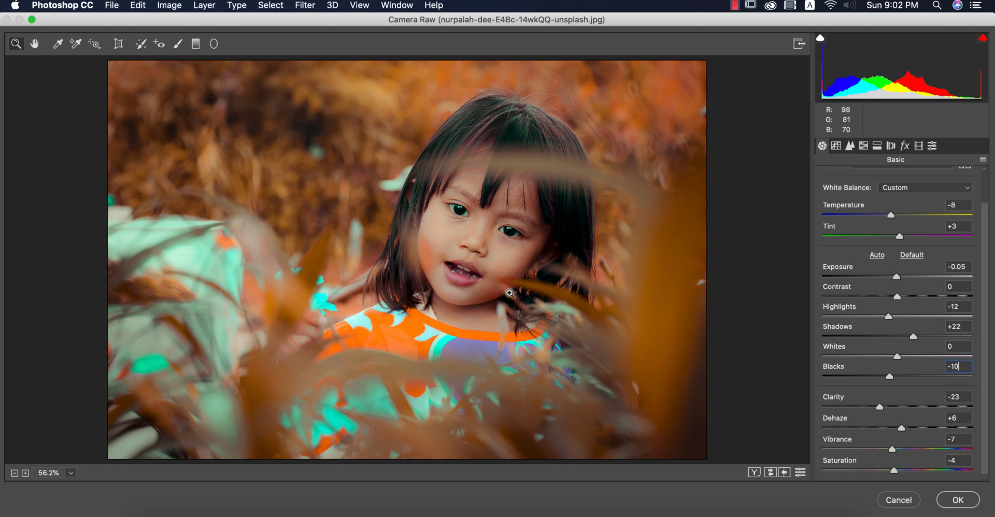
mouse_move(766, 292)
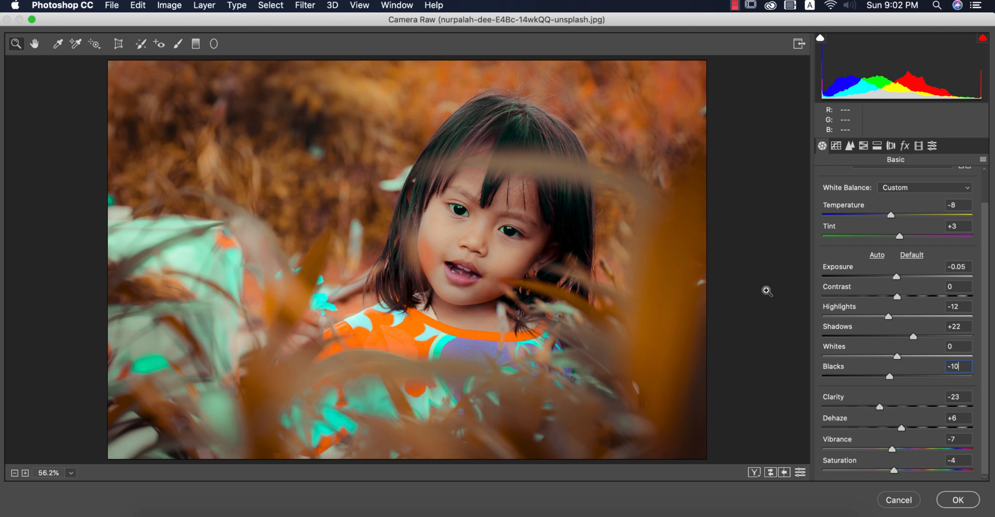
mouse_move(506, 235)
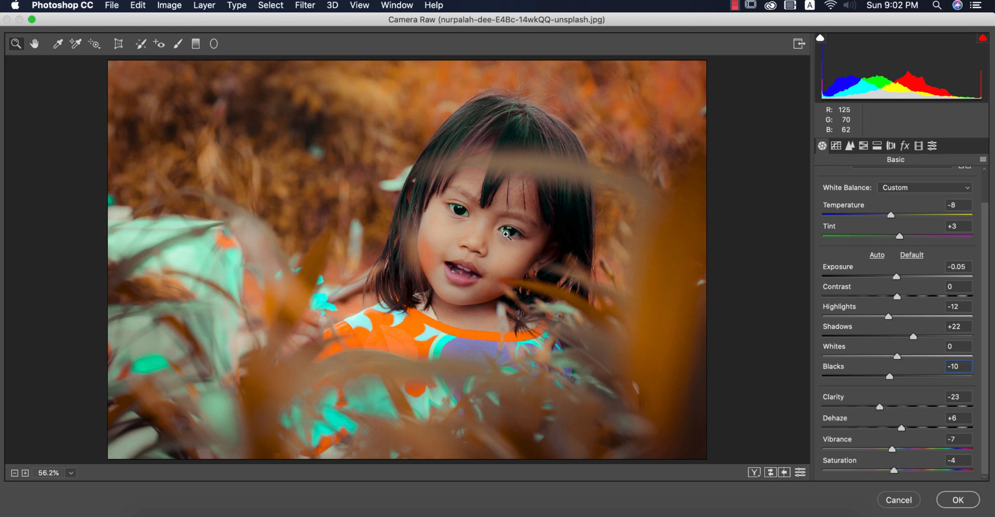
mouse_move(556, 238)
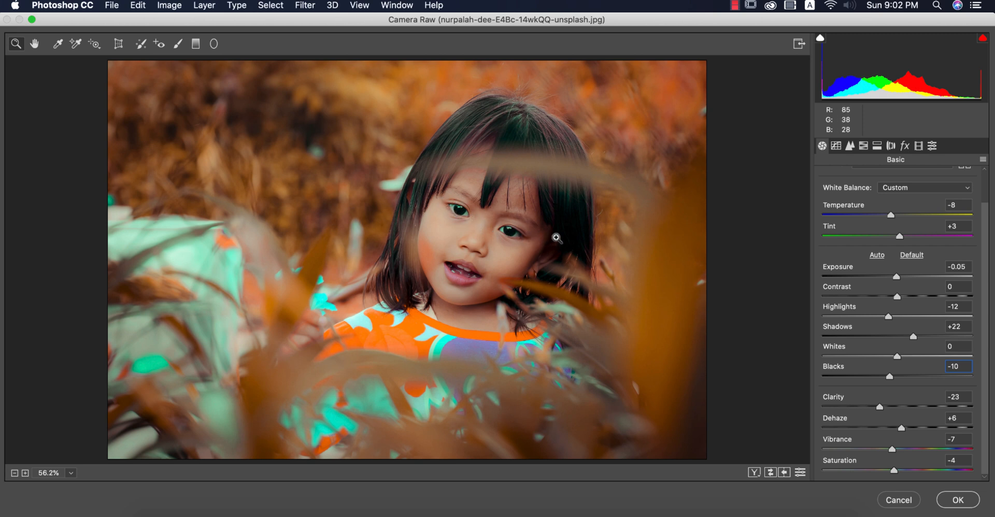
mouse_move(340, 157)
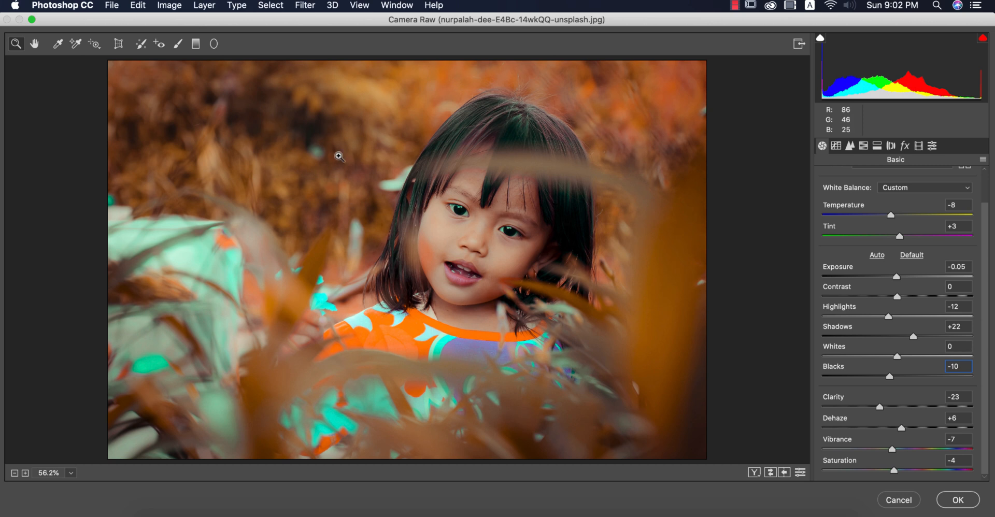
- Brush a local adjustment on the eye, return to Basic, and show the Before/After split view
click(178, 44)
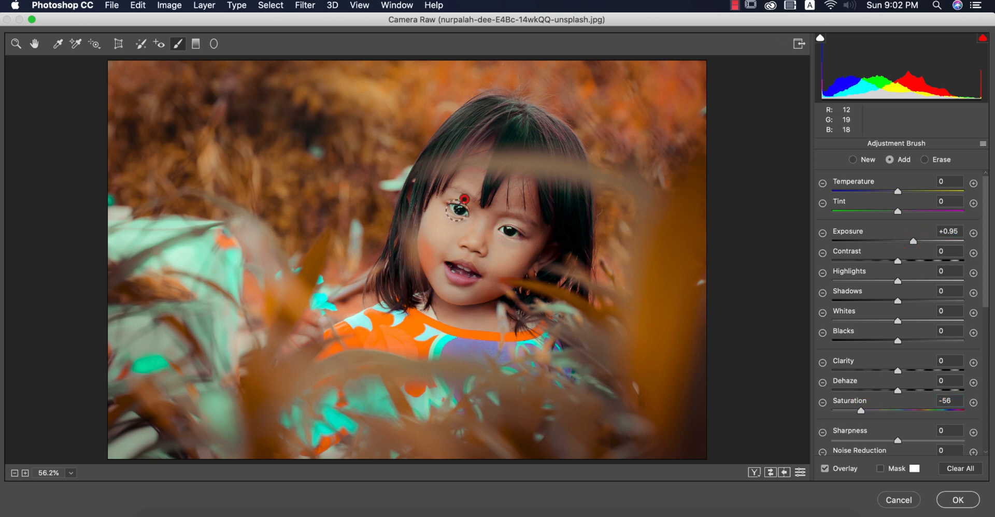
click(821, 146)
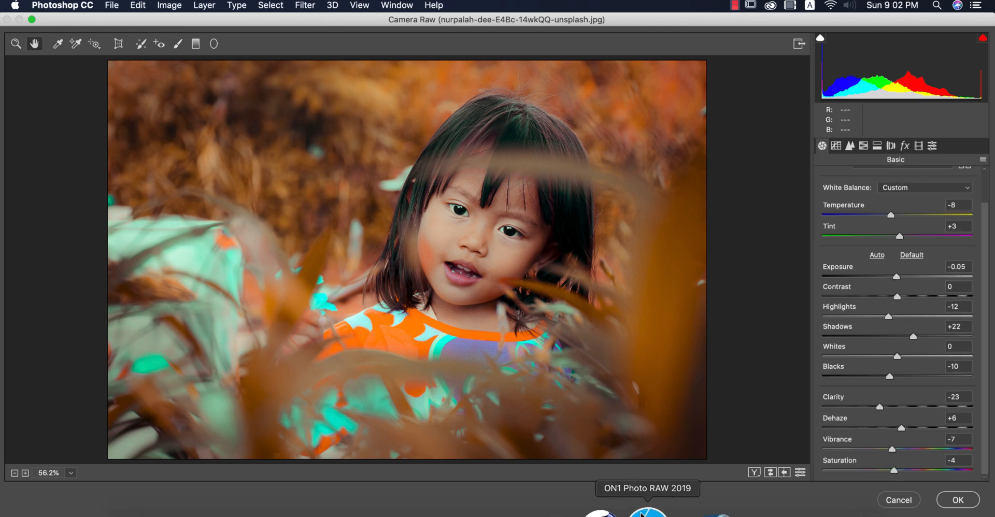
click(754, 472)
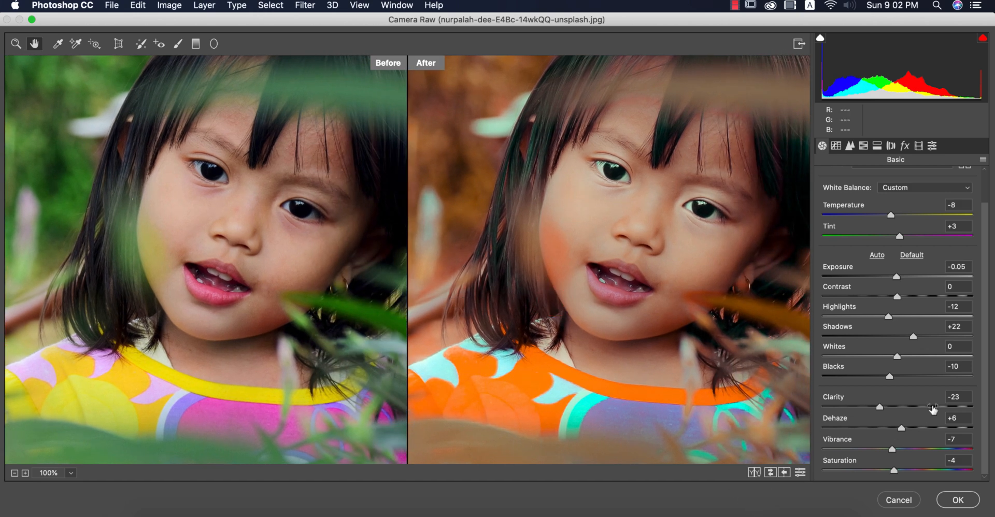
- Review the Tone Curve and Detail sharpening/noise settings, then move to the HSL panel
click(836, 145)
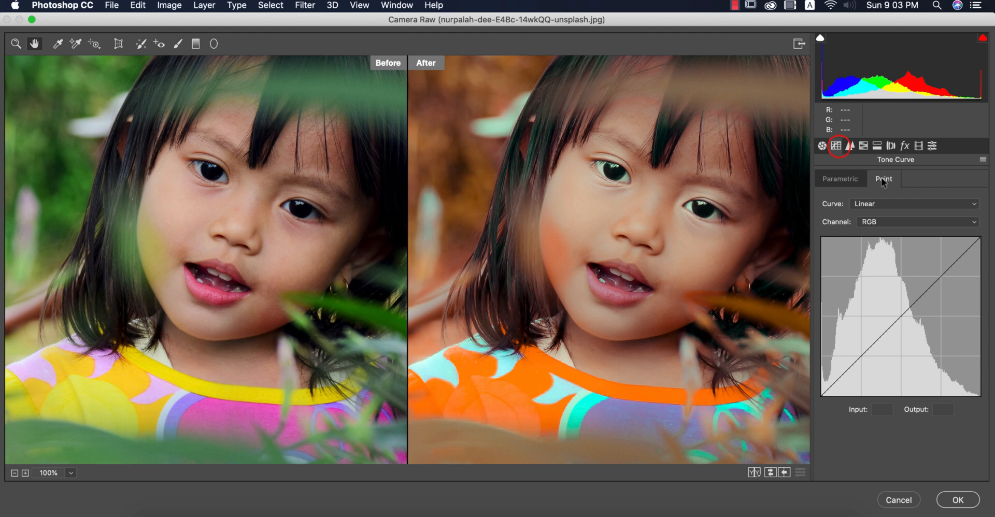
click(913, 203)
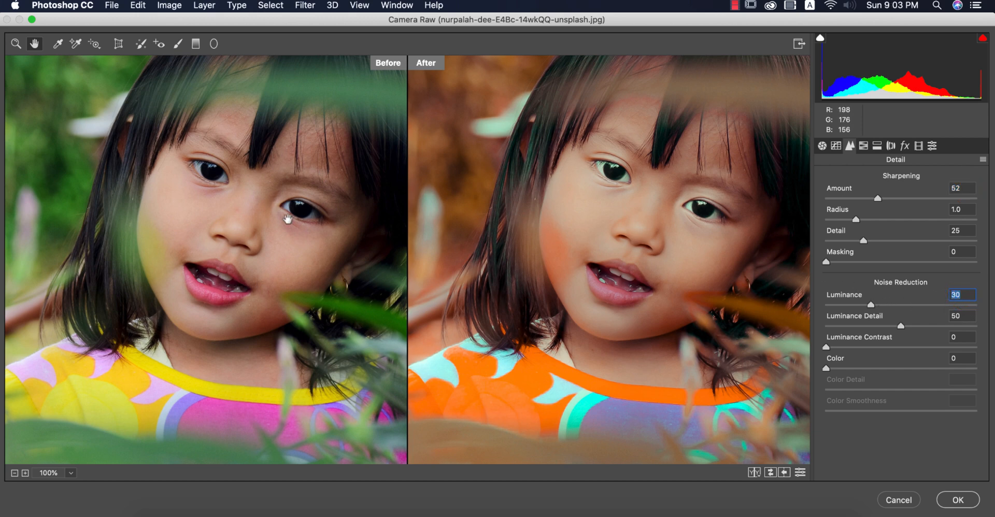
mouse_move(607, 368)
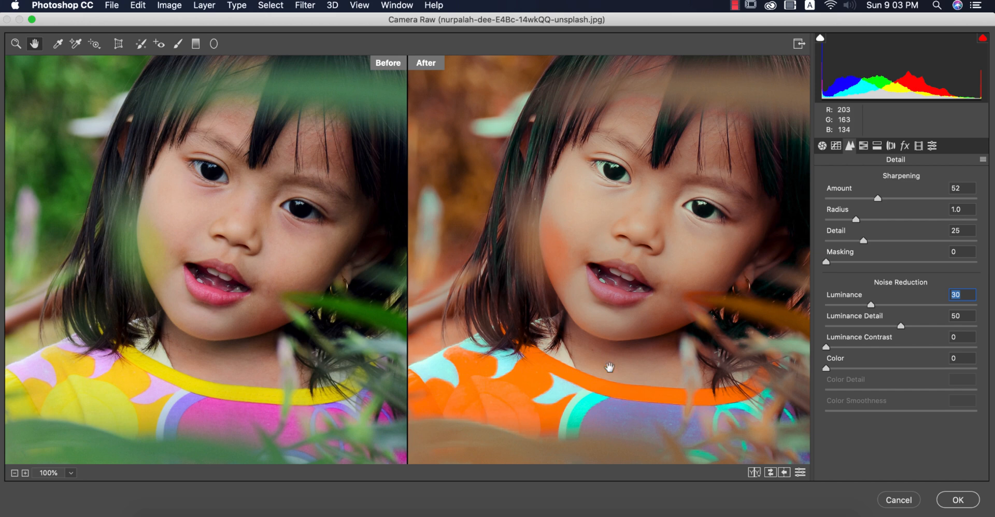
mouse_move(639, 292)
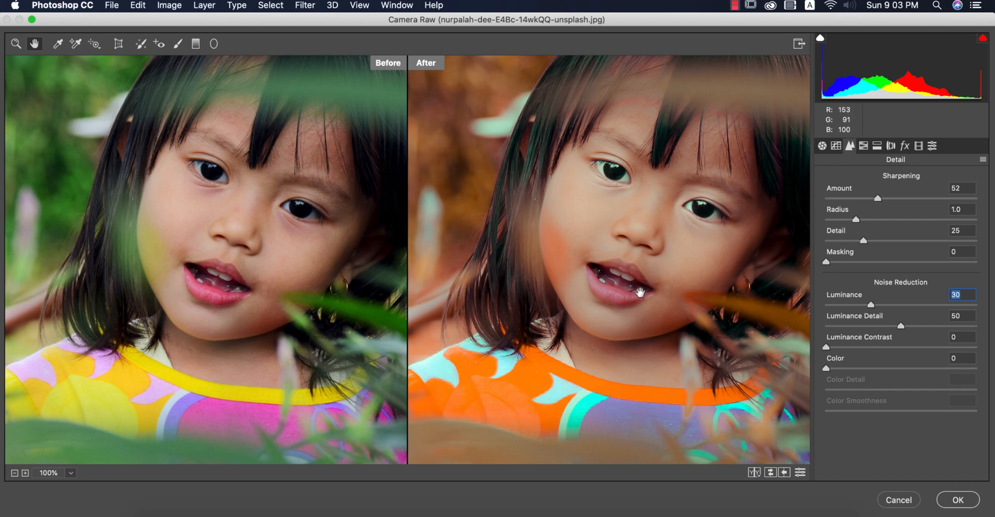
mouse_move(972, 319)
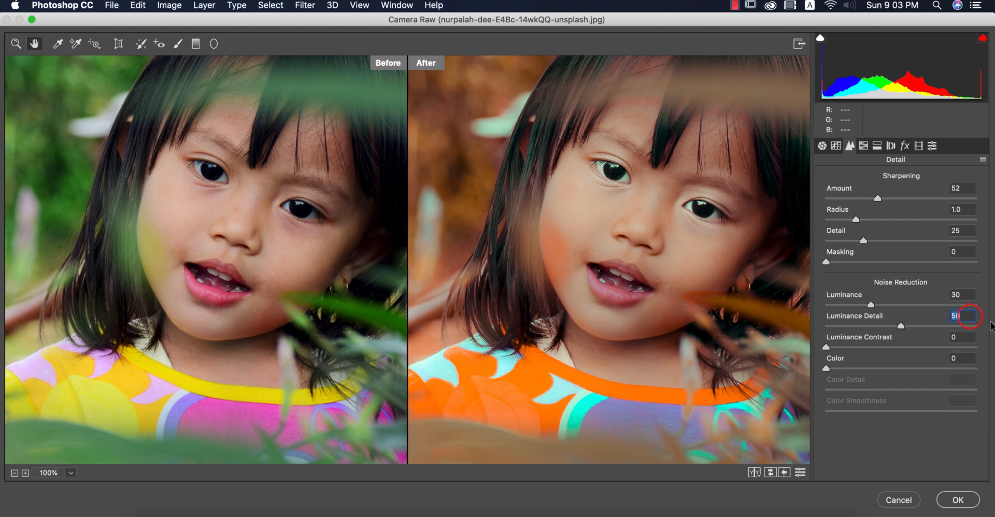
click(862, 146)
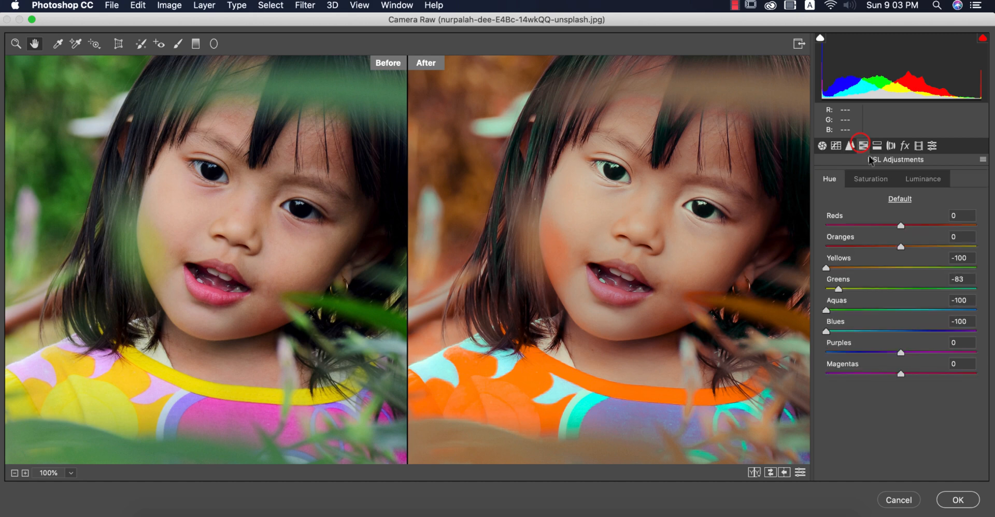
mouse_move(838, 285)
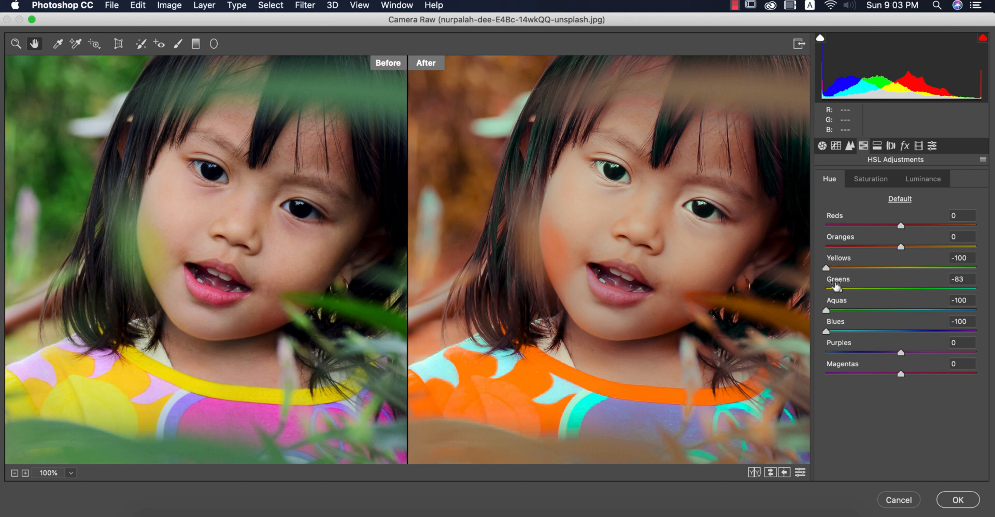
mouse_move(915, 302)
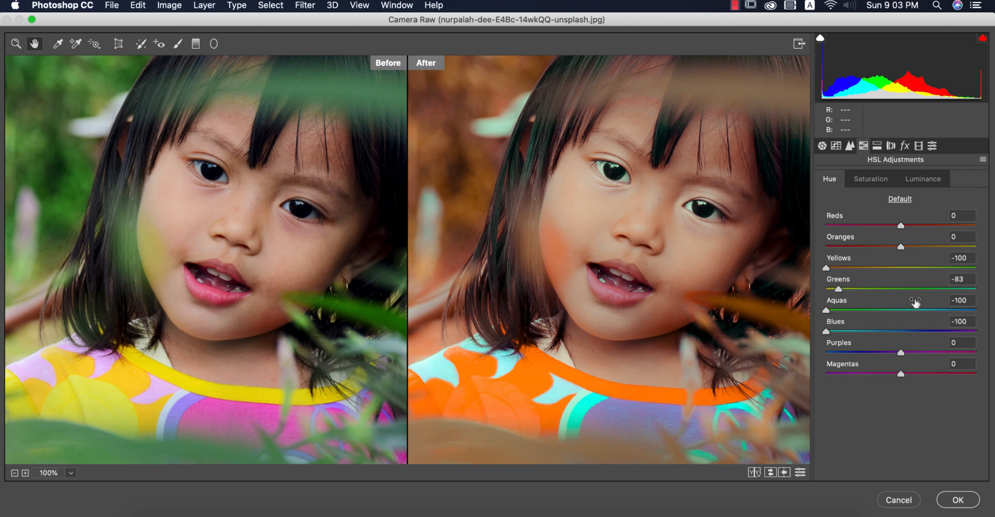
mouse_move(980, 311)
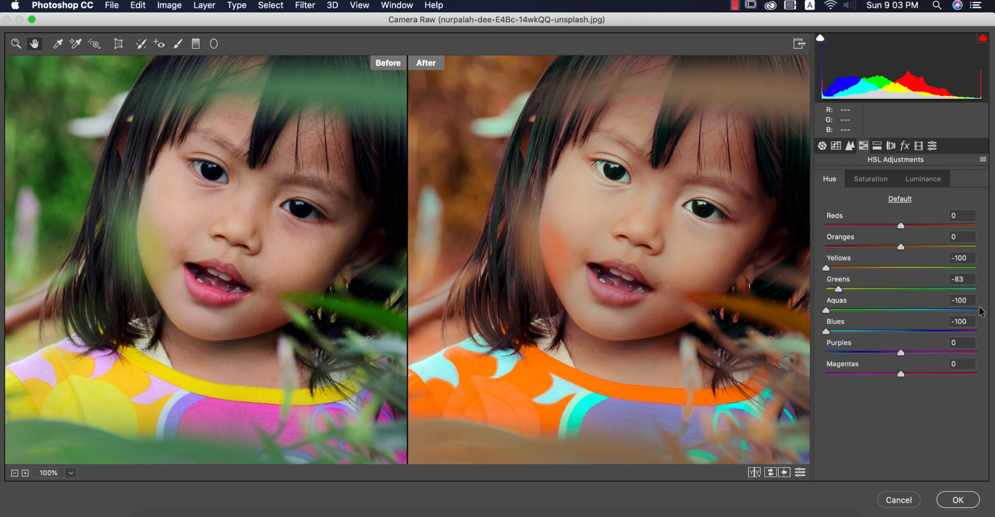
mouse_move(970, 323)
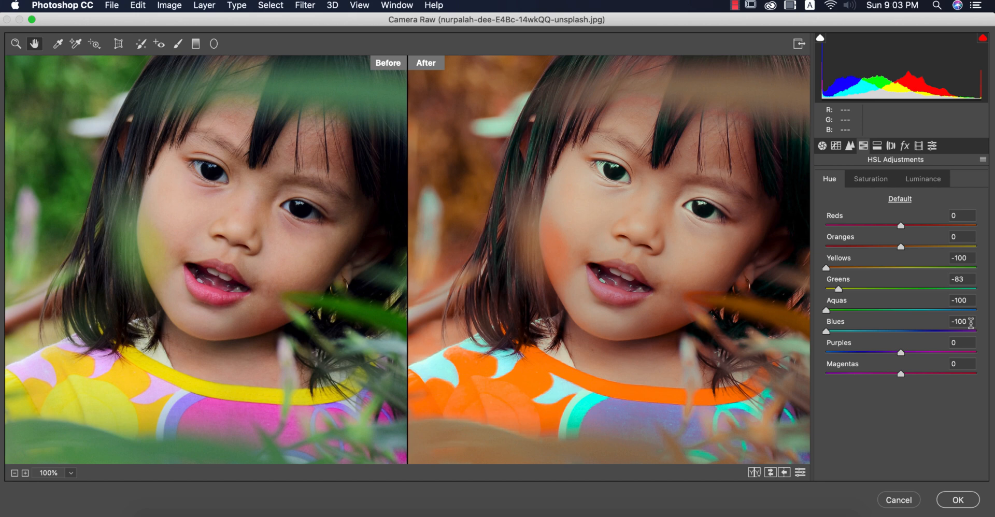
- Check the per-colour Saturation and Luminance values, then bring up Split Toning
click(870, 179)
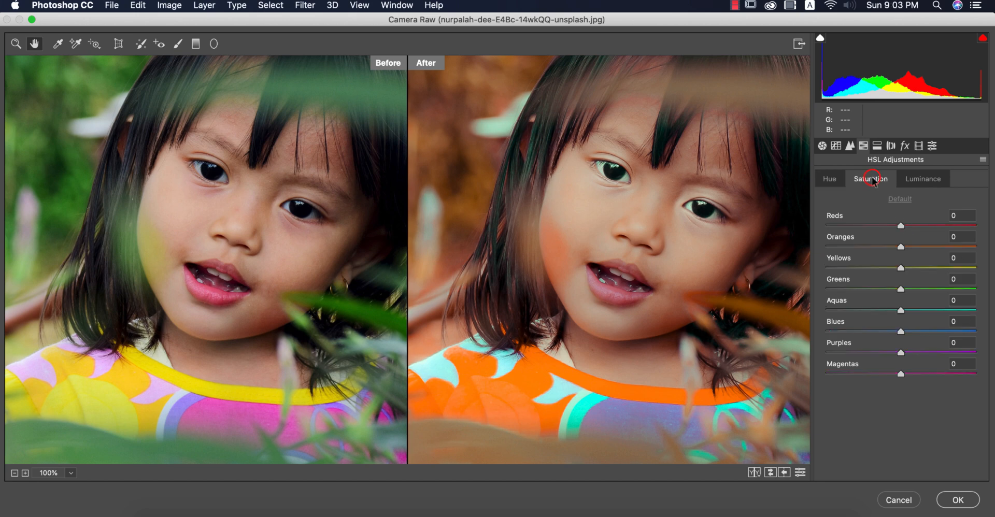
click(923, 179)
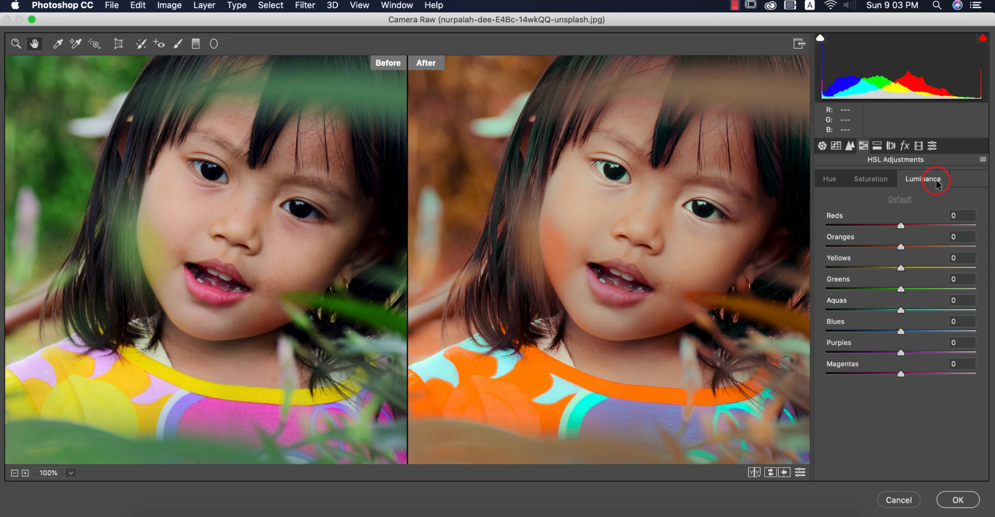
click(876, 146)
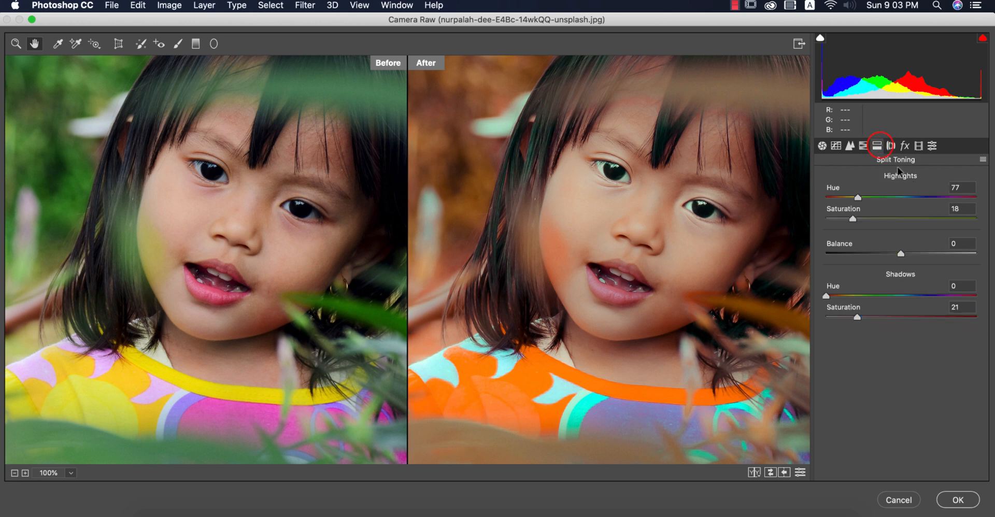
mouse_move(980, 190)
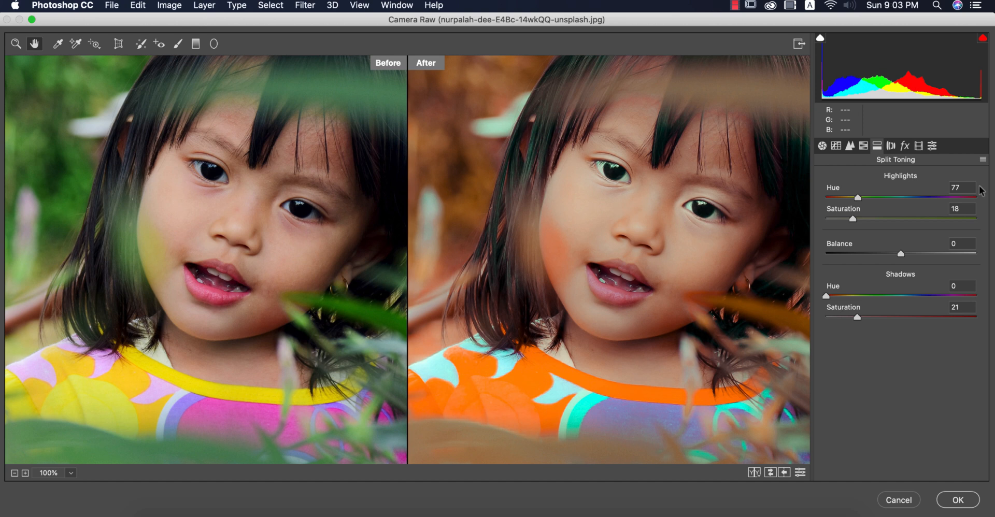
mouse_move(970, 184)
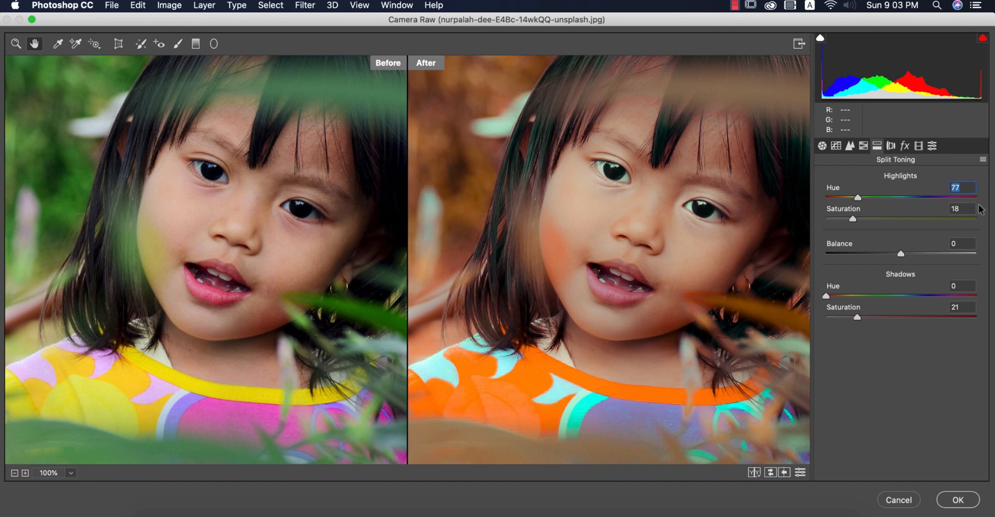
- Review the split toning shadows hue and the Effects vignetting, then move to Calibration
click(961, 208)
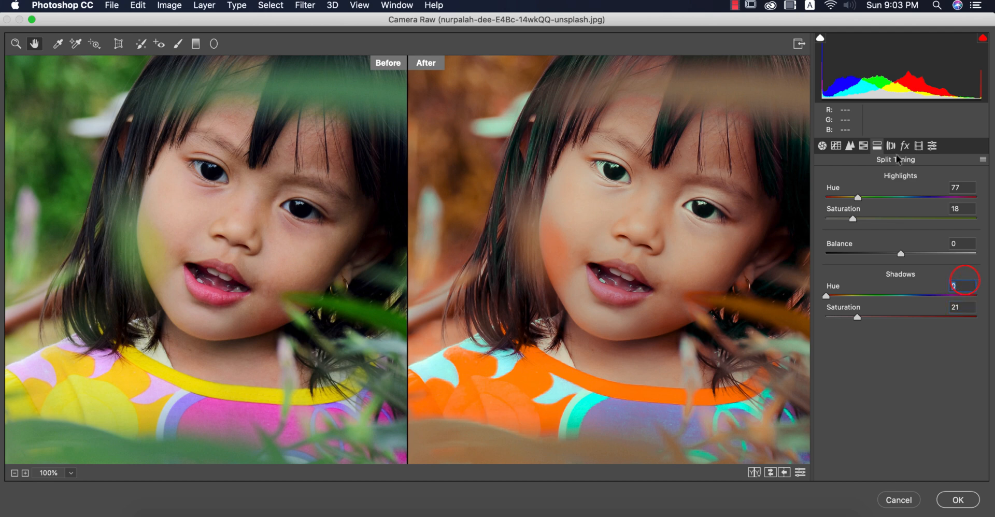
click(903, 146)
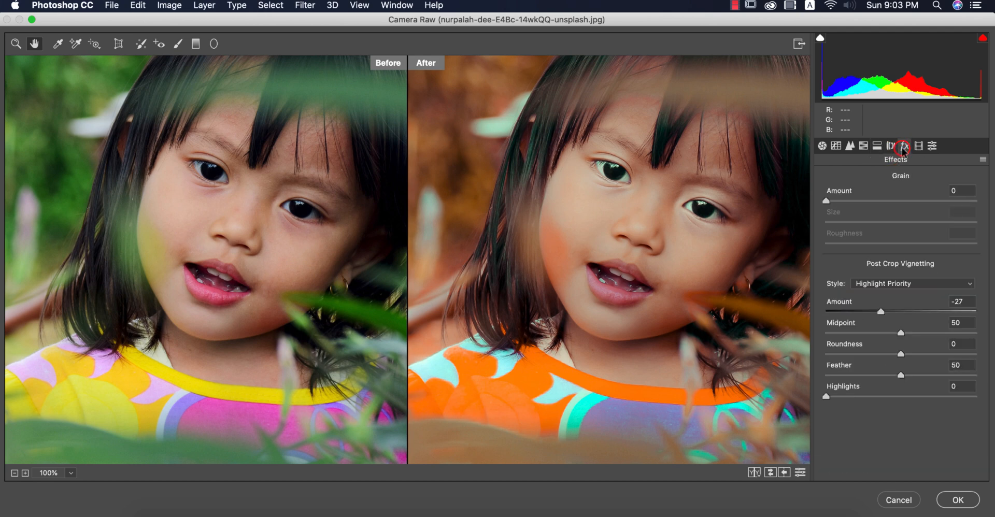
mouse_move(929, 289)
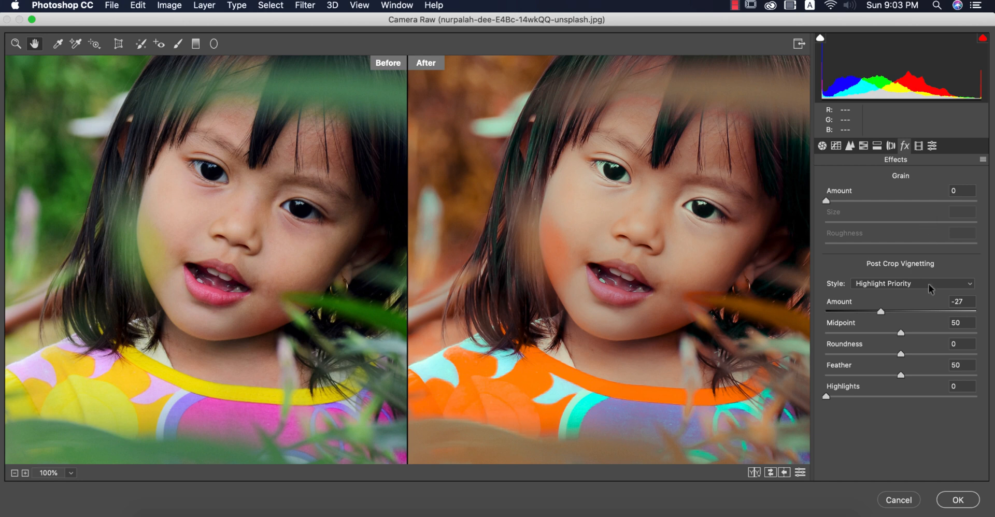
mouse_move(919, 316)
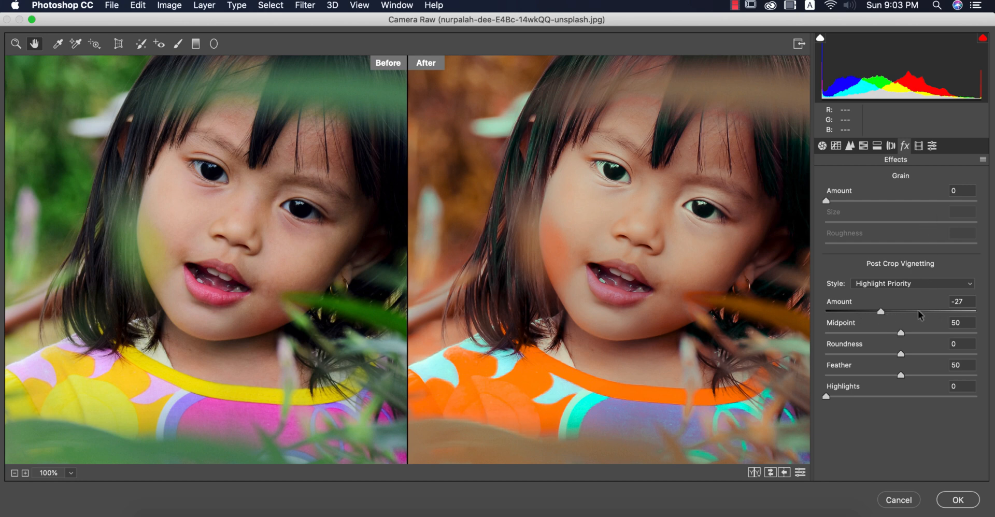
mouse_move(937, 240)
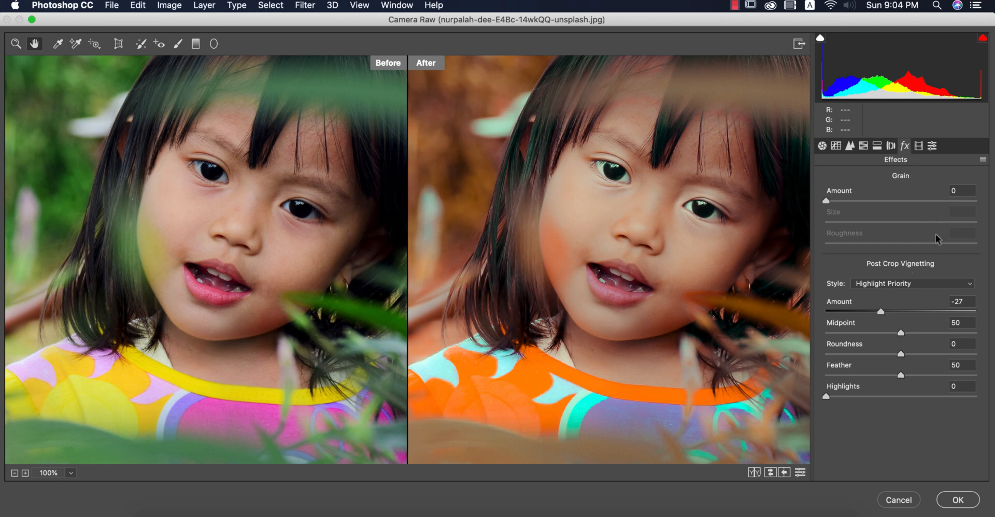
click(918, 147)
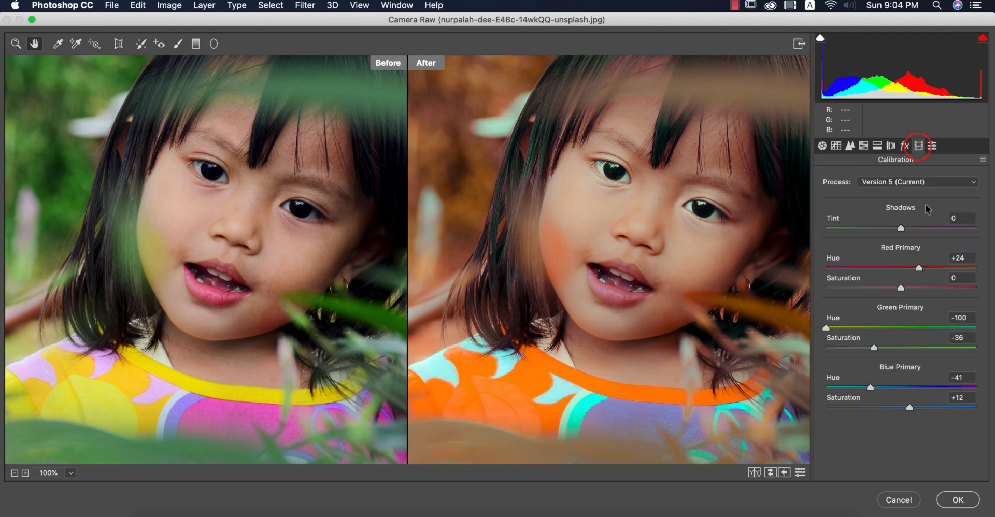
mouse_move(969, 258)
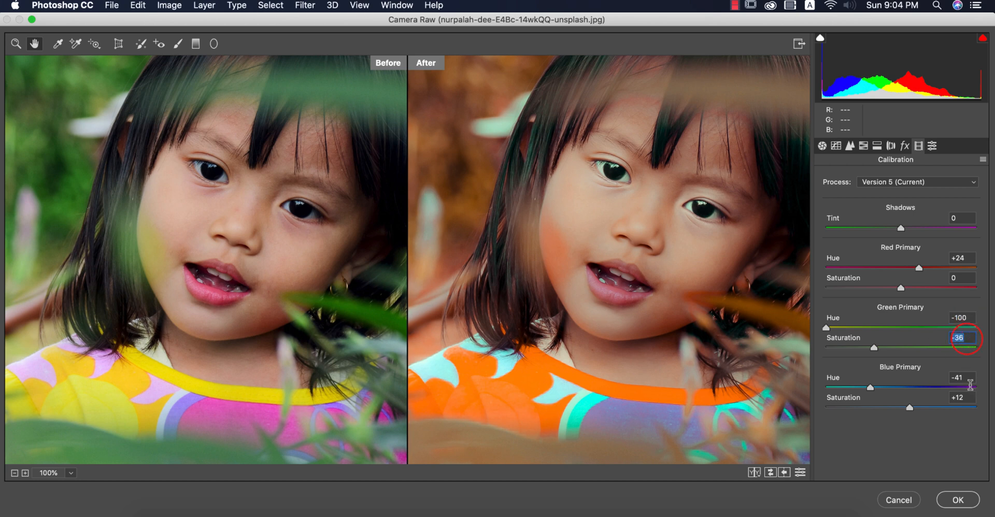
- Confirm the Calibration blue primary saturation and apply the Camera Raw recolour to the layer
click(958, 377)
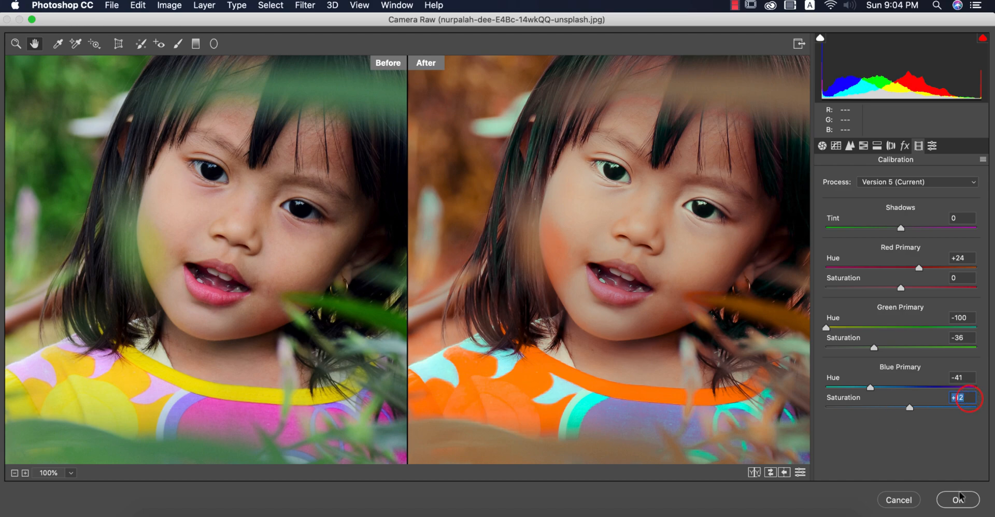
click(957, 500)
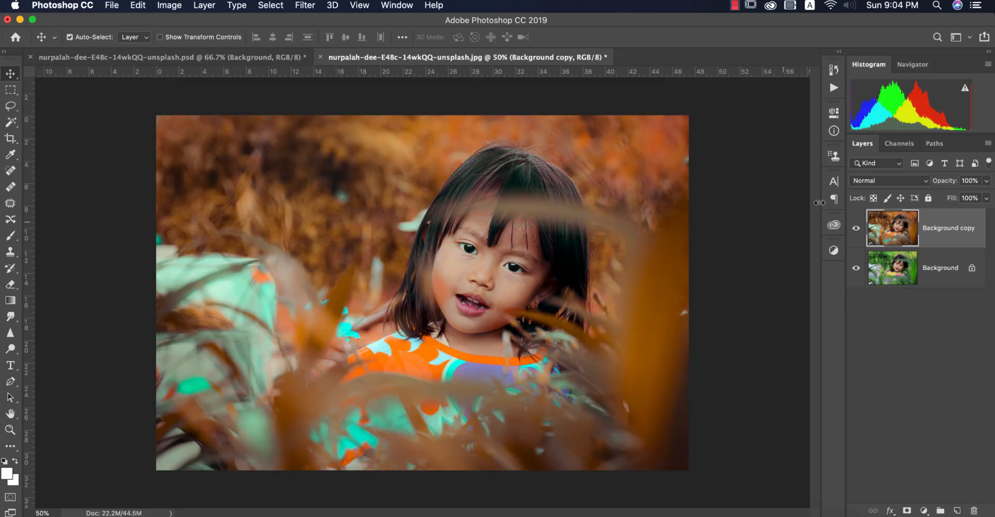
- Apply Color Efex Pro 4 Cross Processing with method L02 (after trying LT04) as a new layer
click(856, 228)
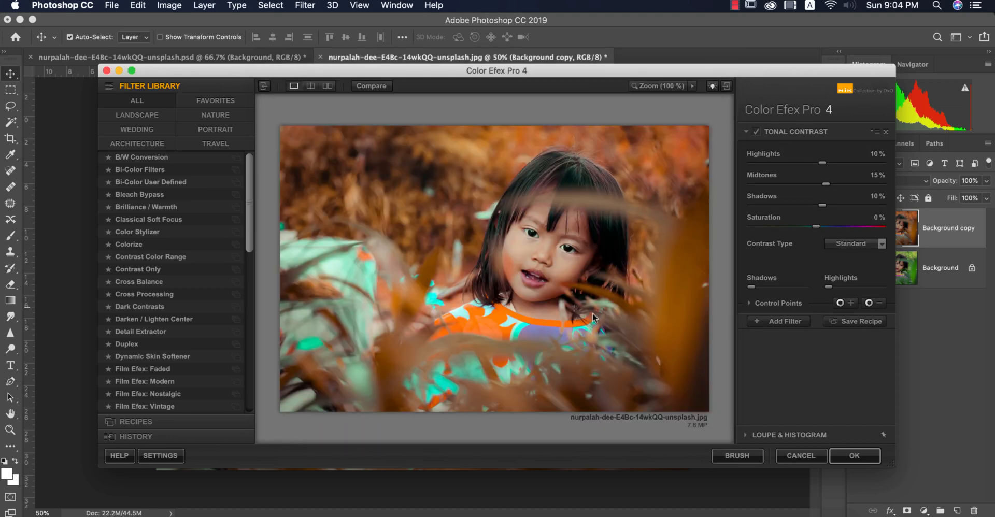
click(144, 294)
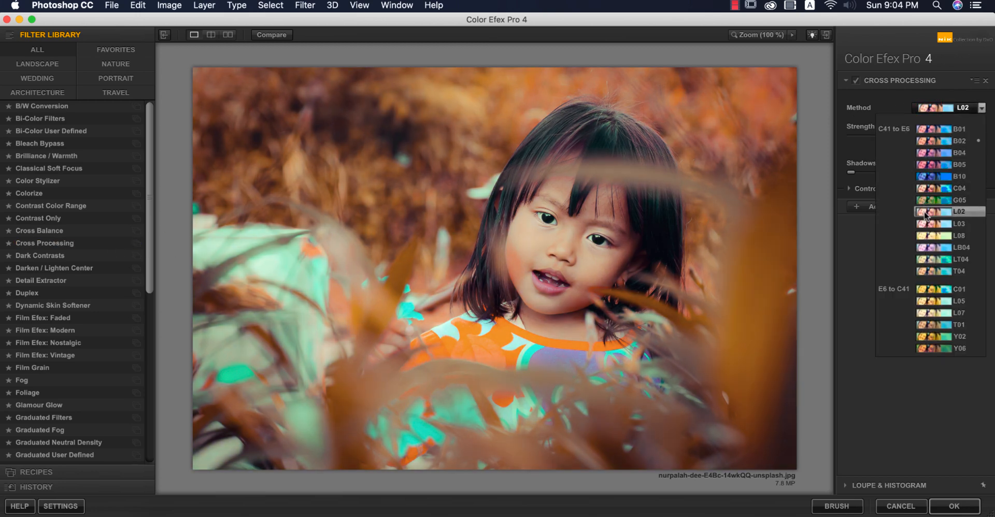
click(945, 259)
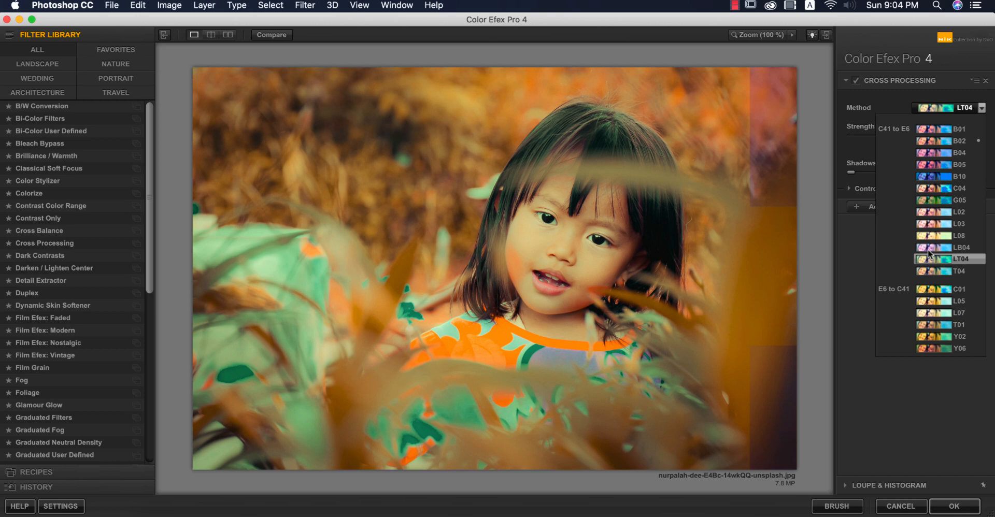
click(946, 211)
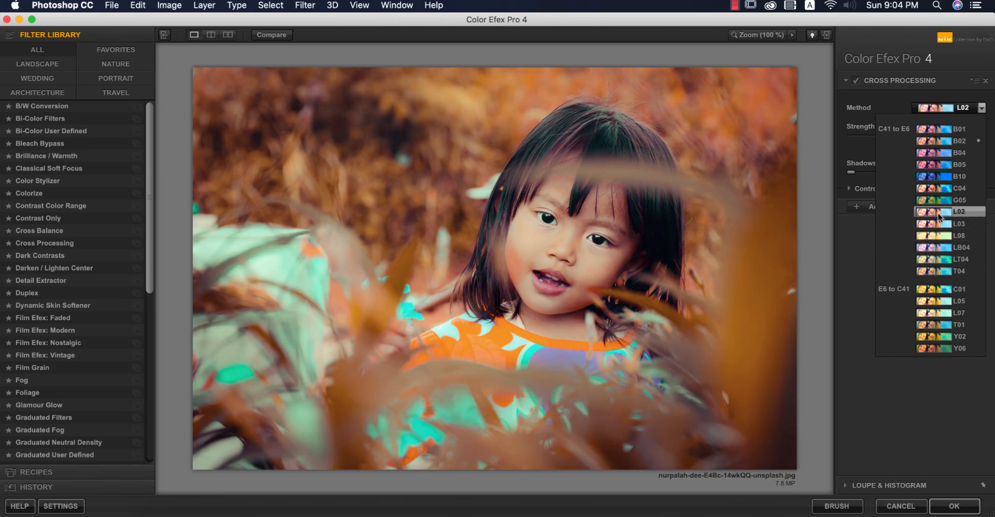
click(941, 211)
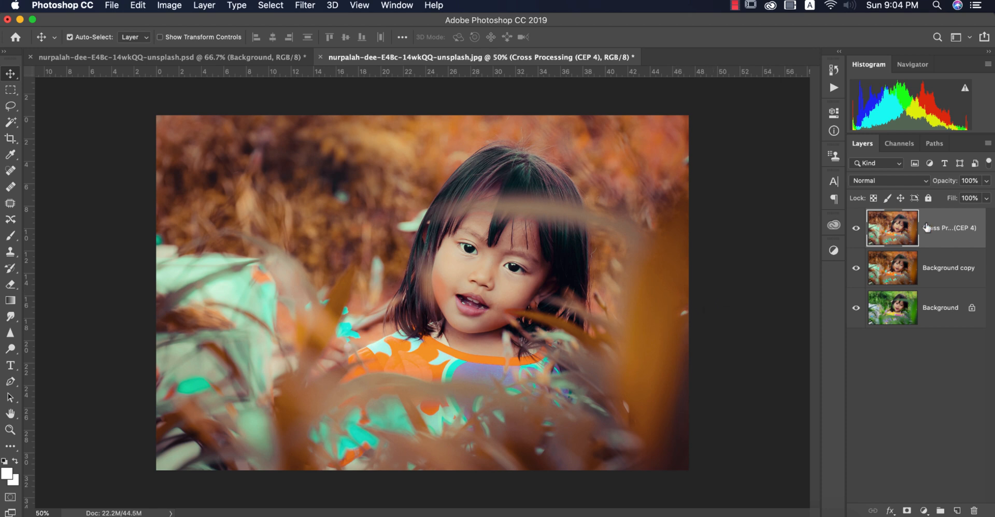
click(926, 512)
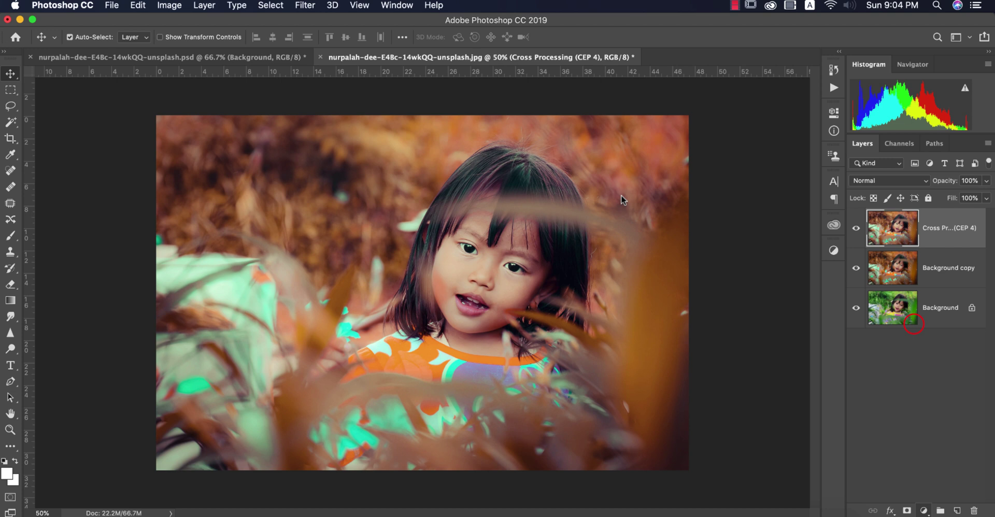
- Add a Levels adjustment layer with black input 3 and midtones 0.94
click(923, 511)
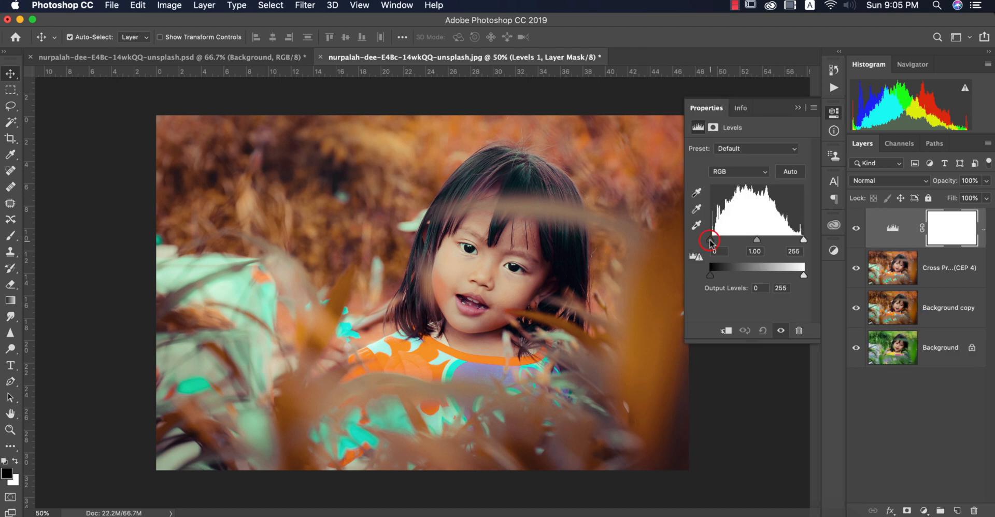
drag(710, 239, 713, 240)
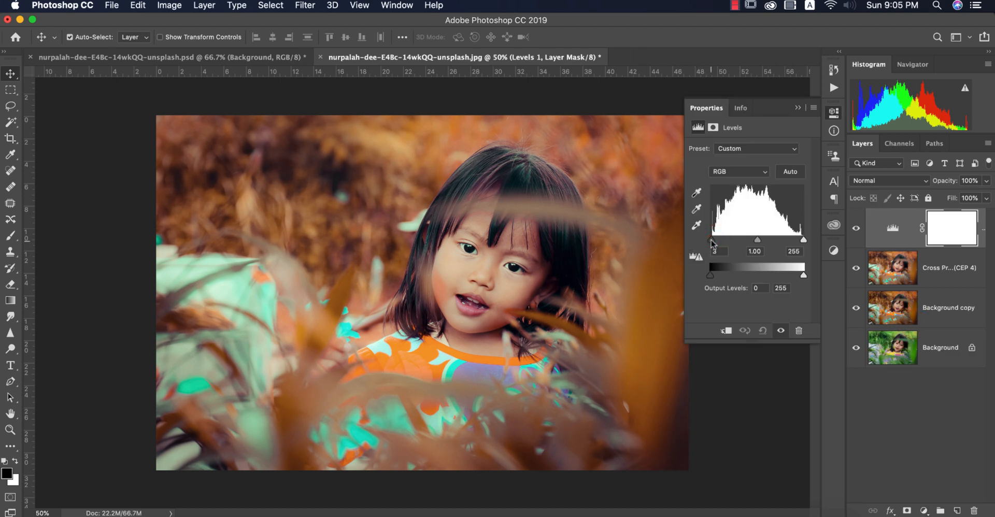
drag(757, 240, 755, 239)
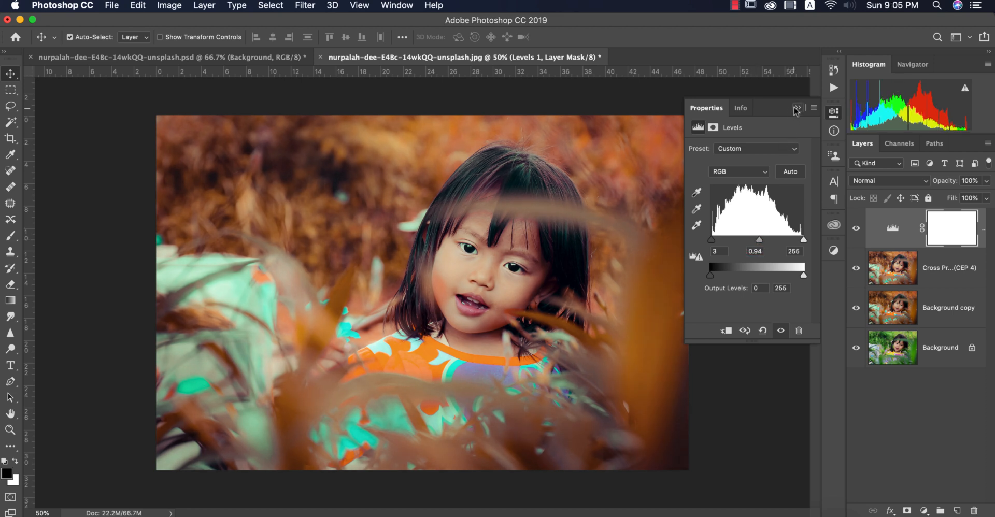
- Hide the Levels and Cross Processing layers to compare against the original, then show them again
click(797, 107)
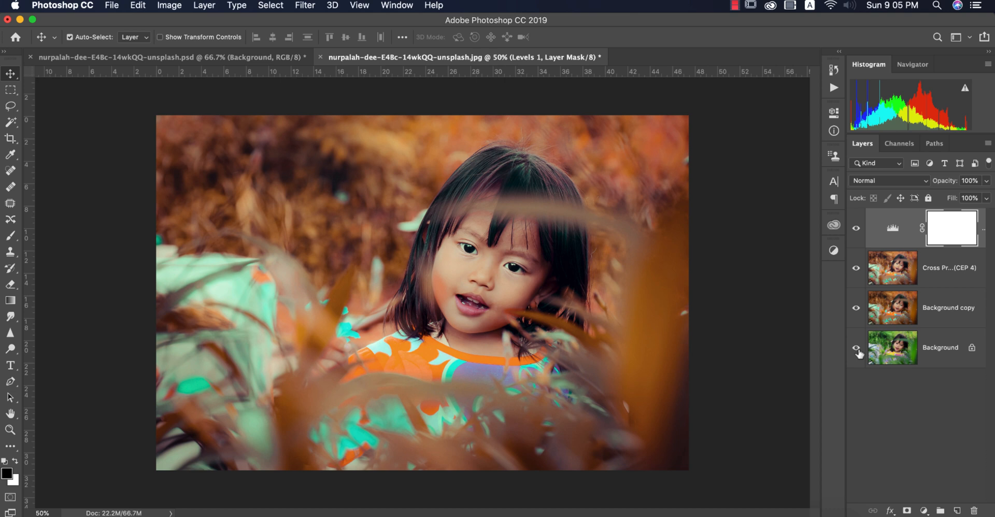
click(856, 226)
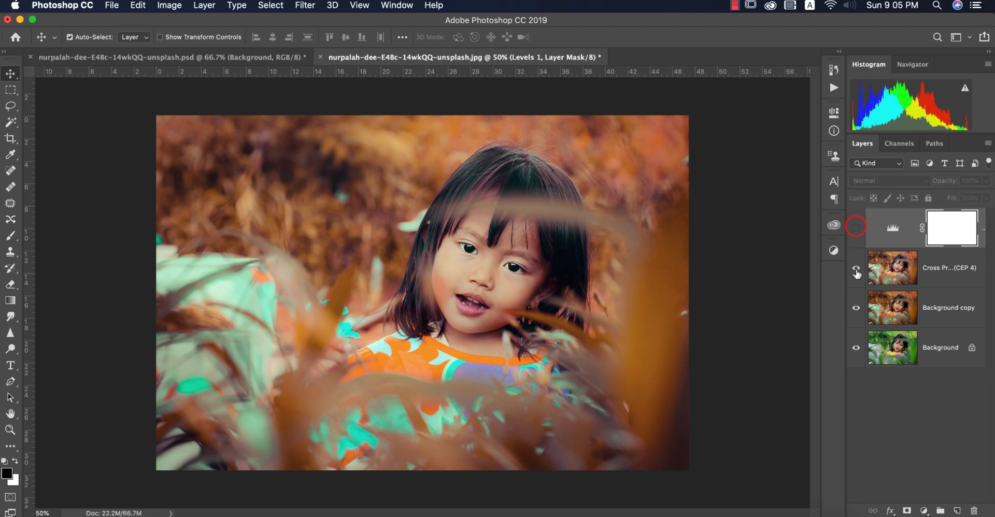
click(856, 272)
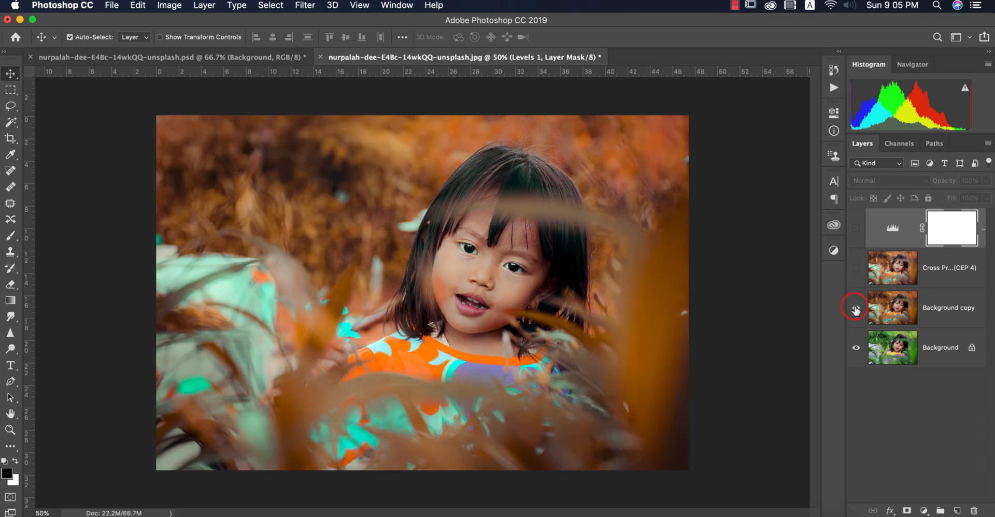
click(856, 308)
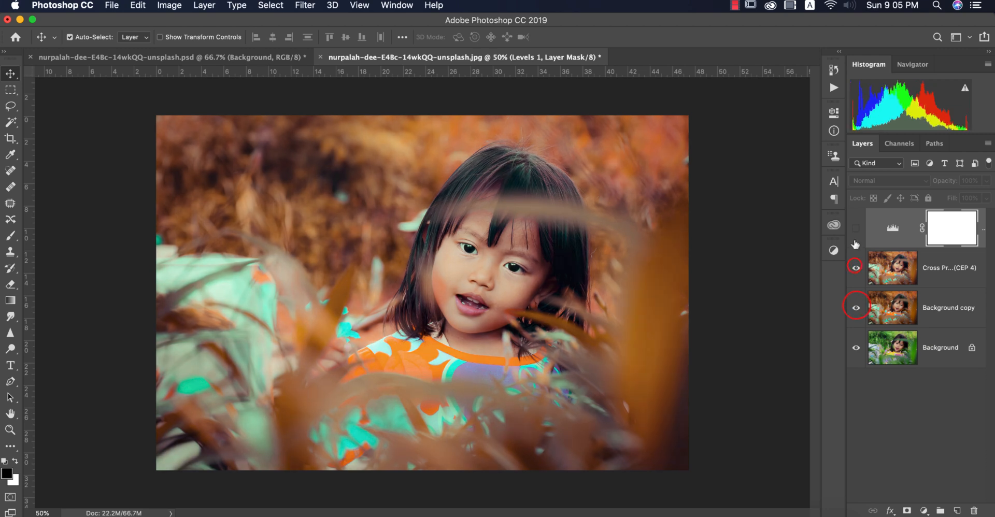
click(855, 227)
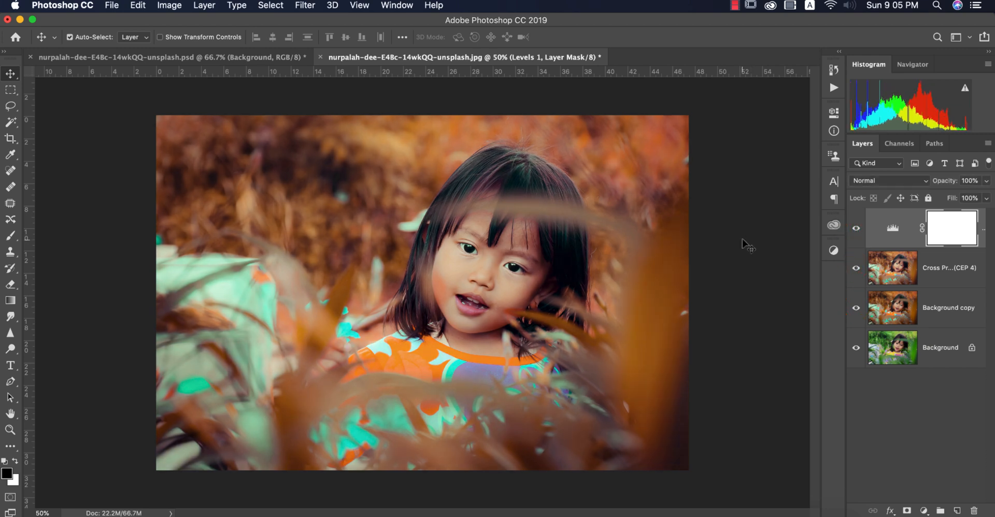
mouse_move(751, 248)
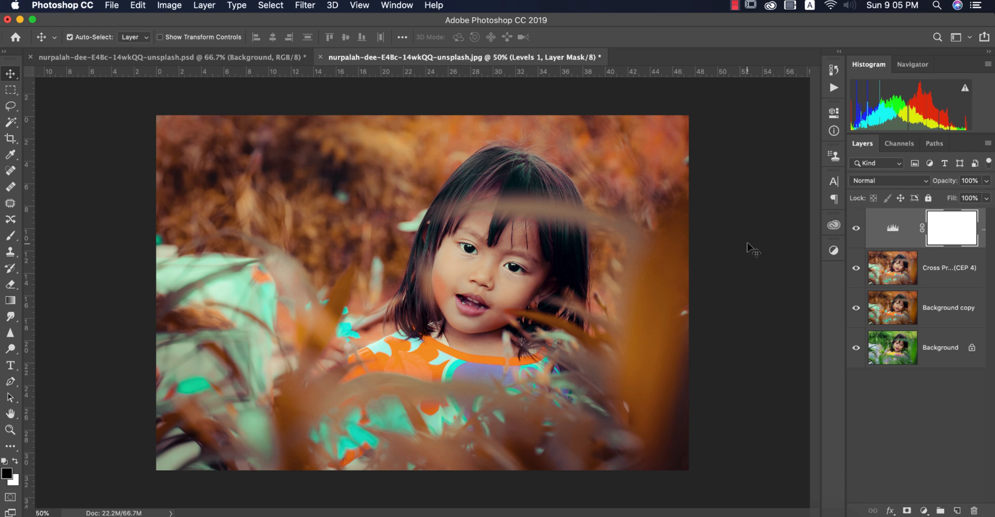
mouse_move(737, 254)
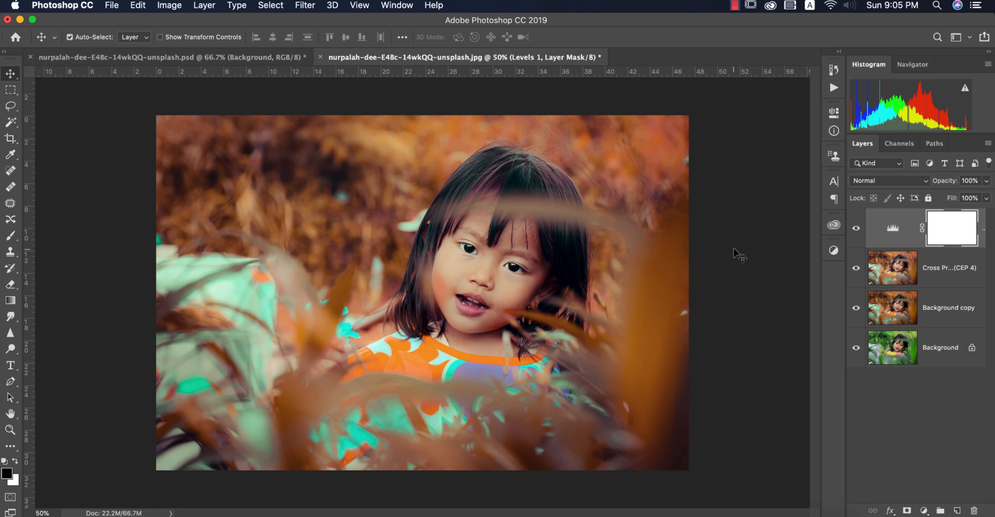